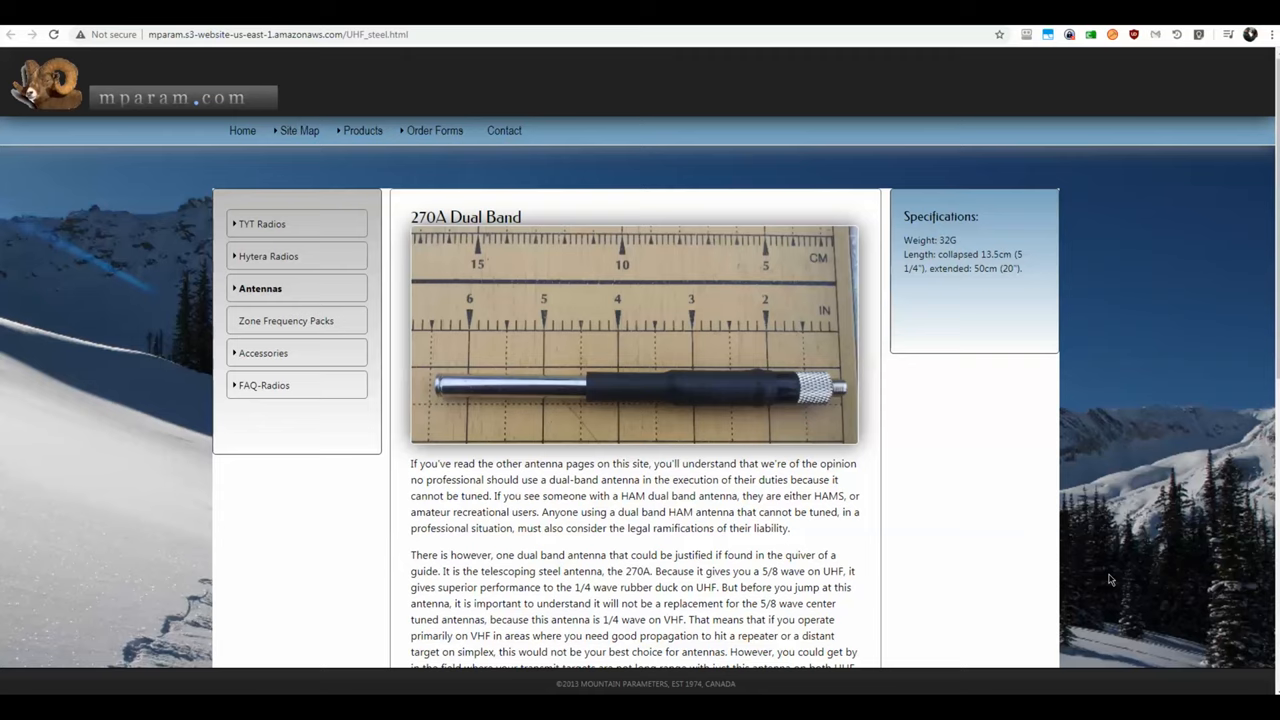
mouse_move(1120, 568)
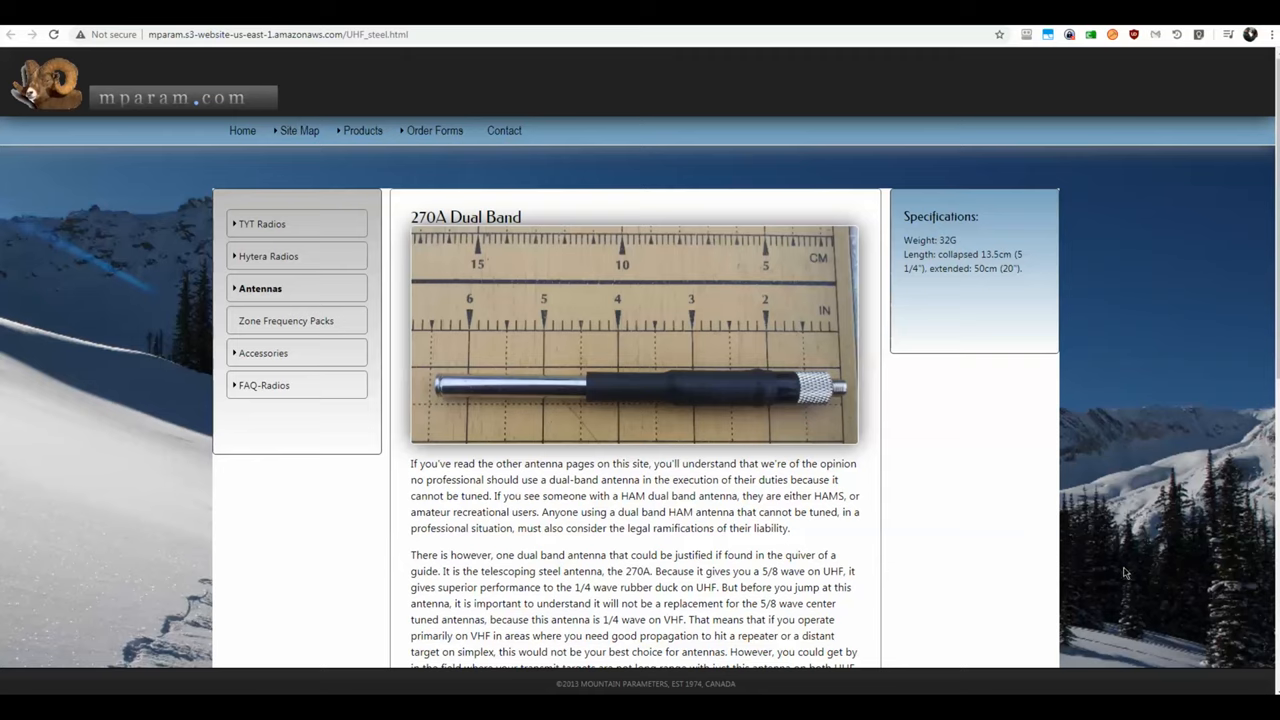
mouse_move(1130, 573)
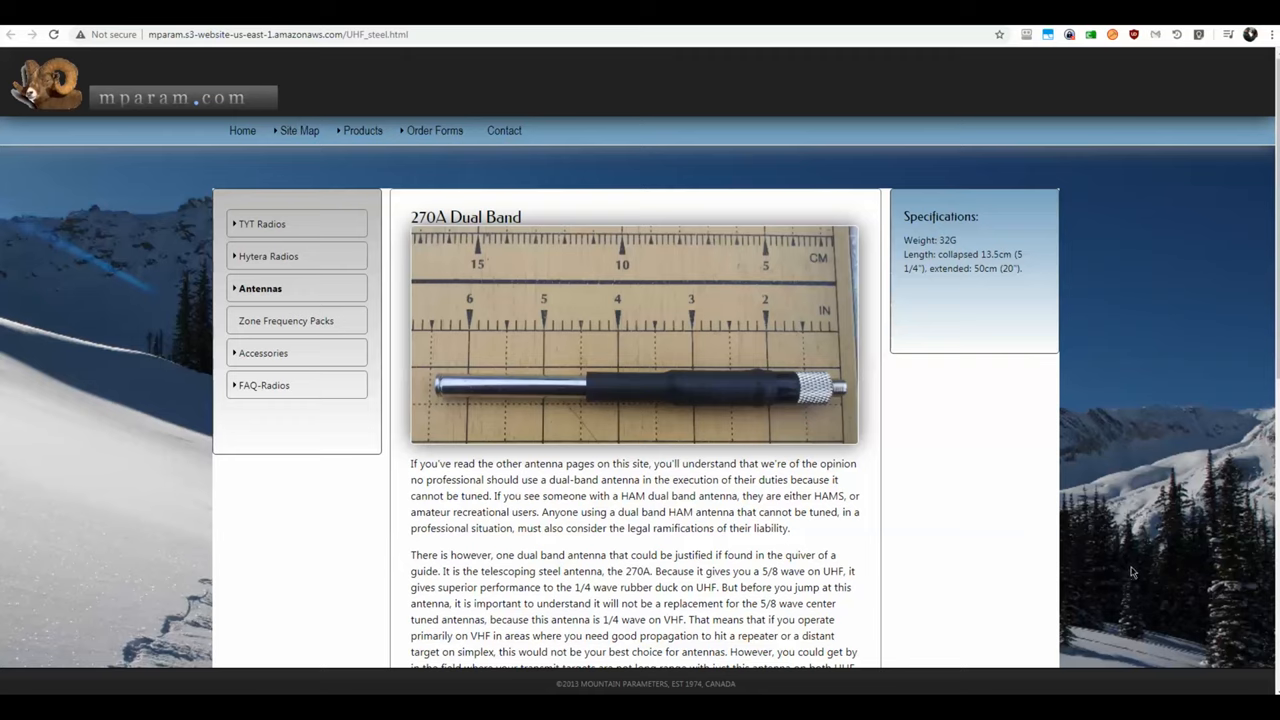
mouse_move(1145, 530)
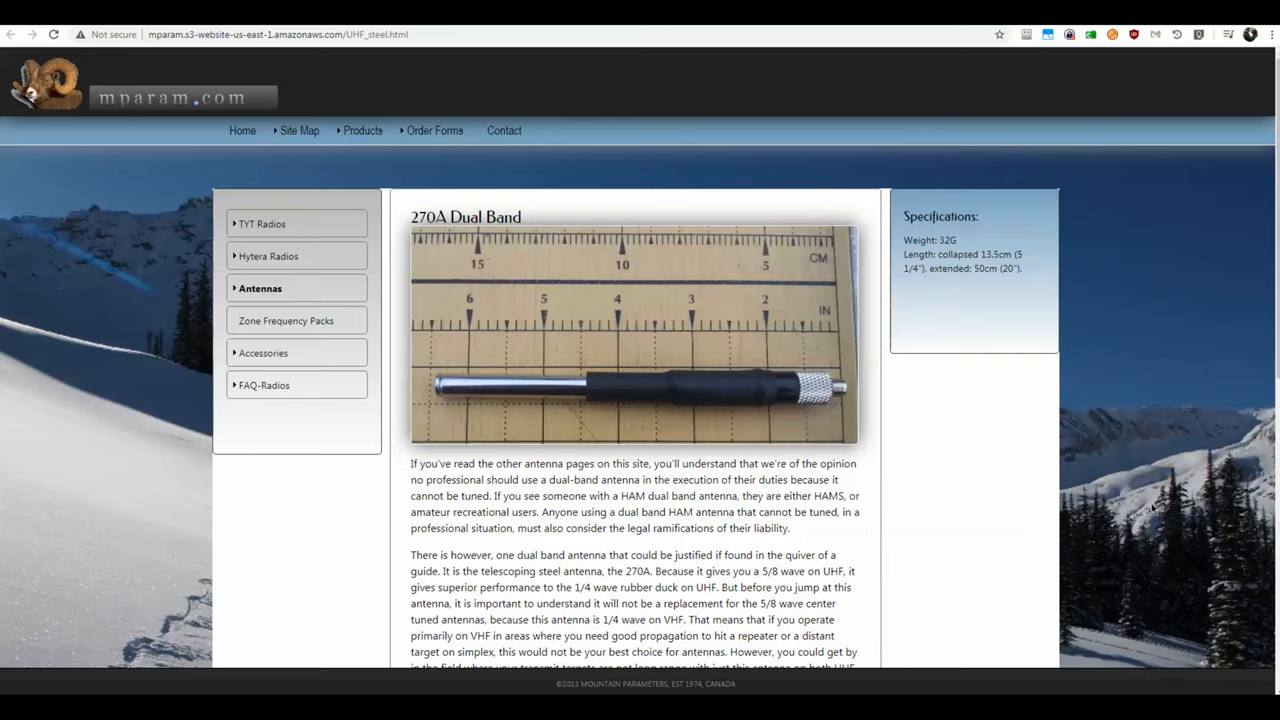
mouse_move(1157, 513)
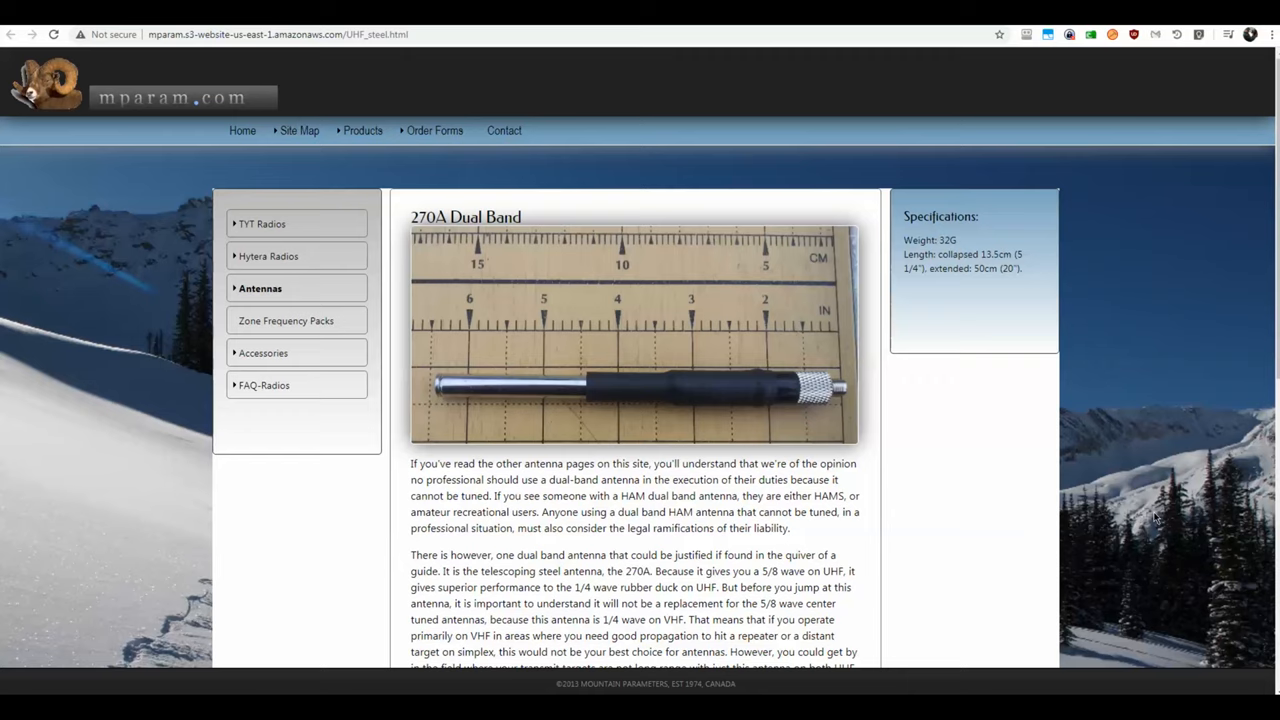
mouse_move(655, 218)
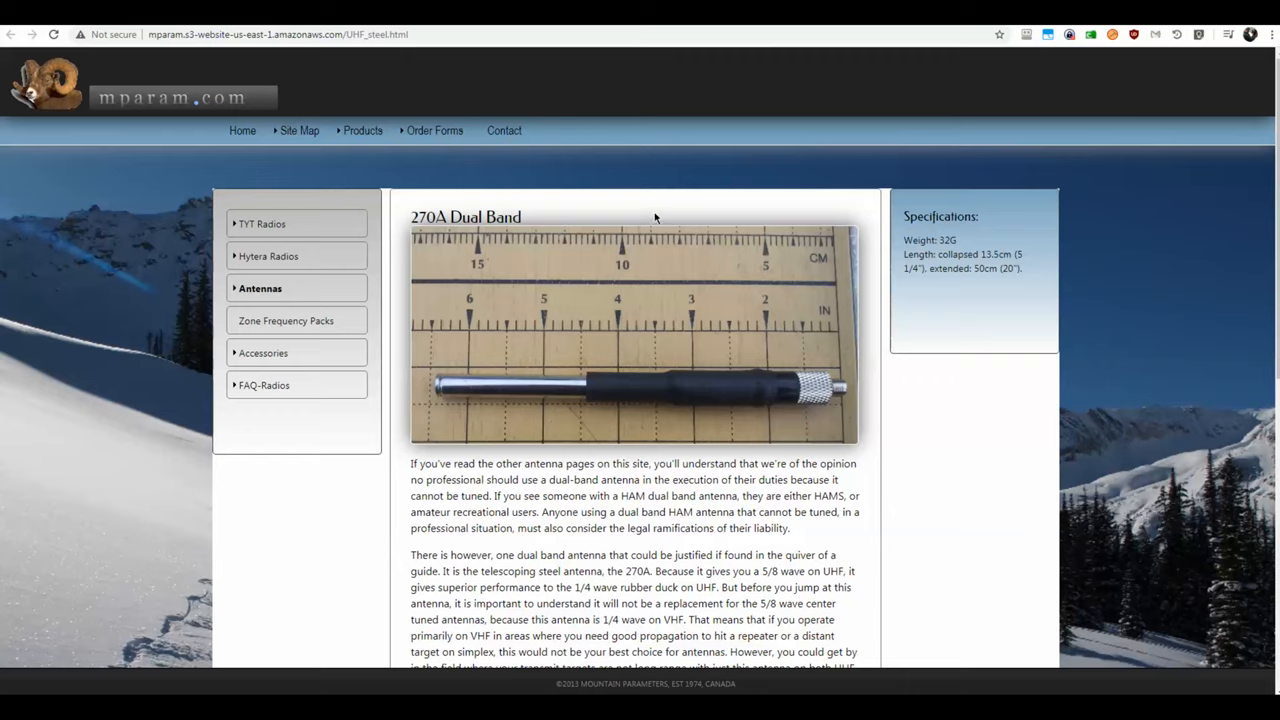
mouse_move(644, 215)
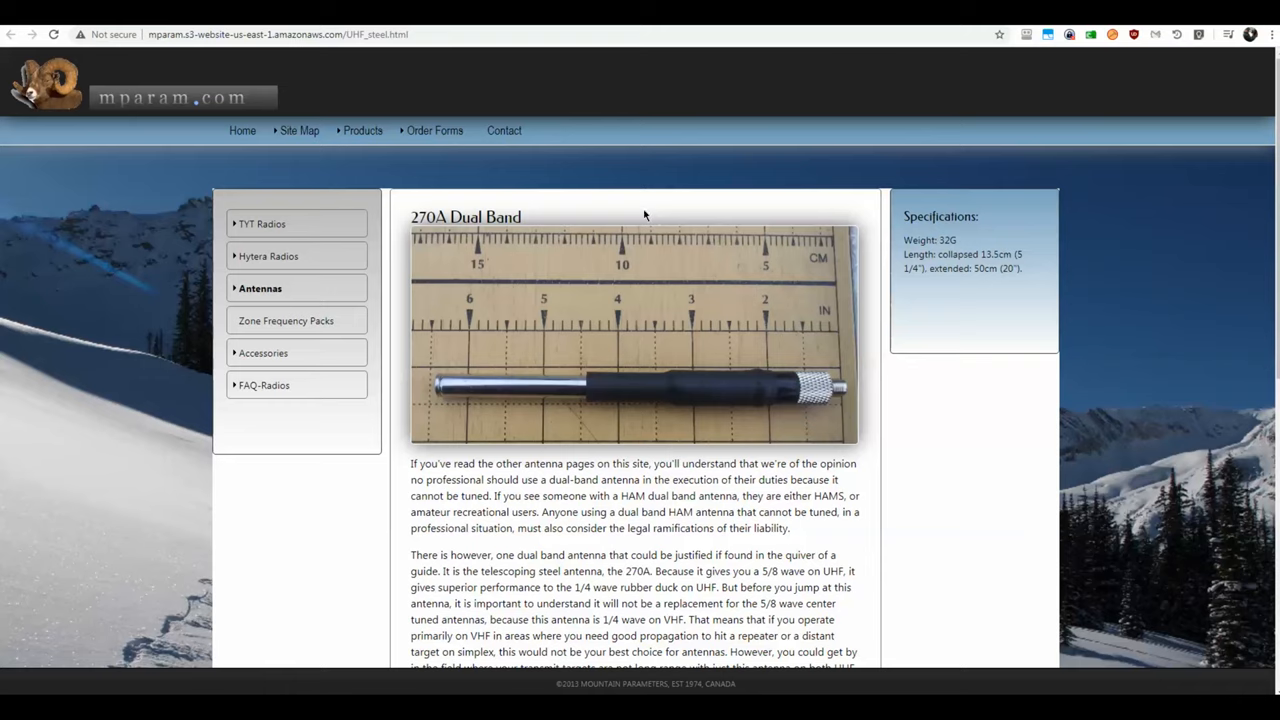
mouse_move(591, 197)
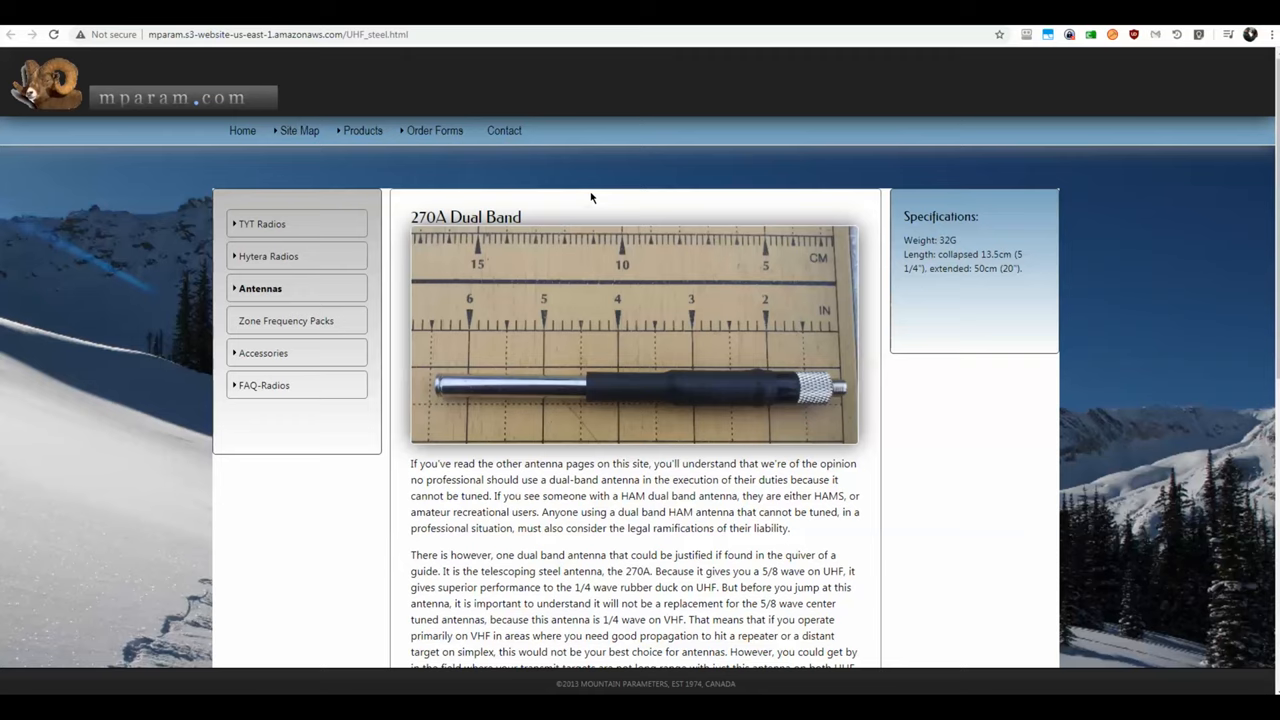
mouse_move(1025, 441)
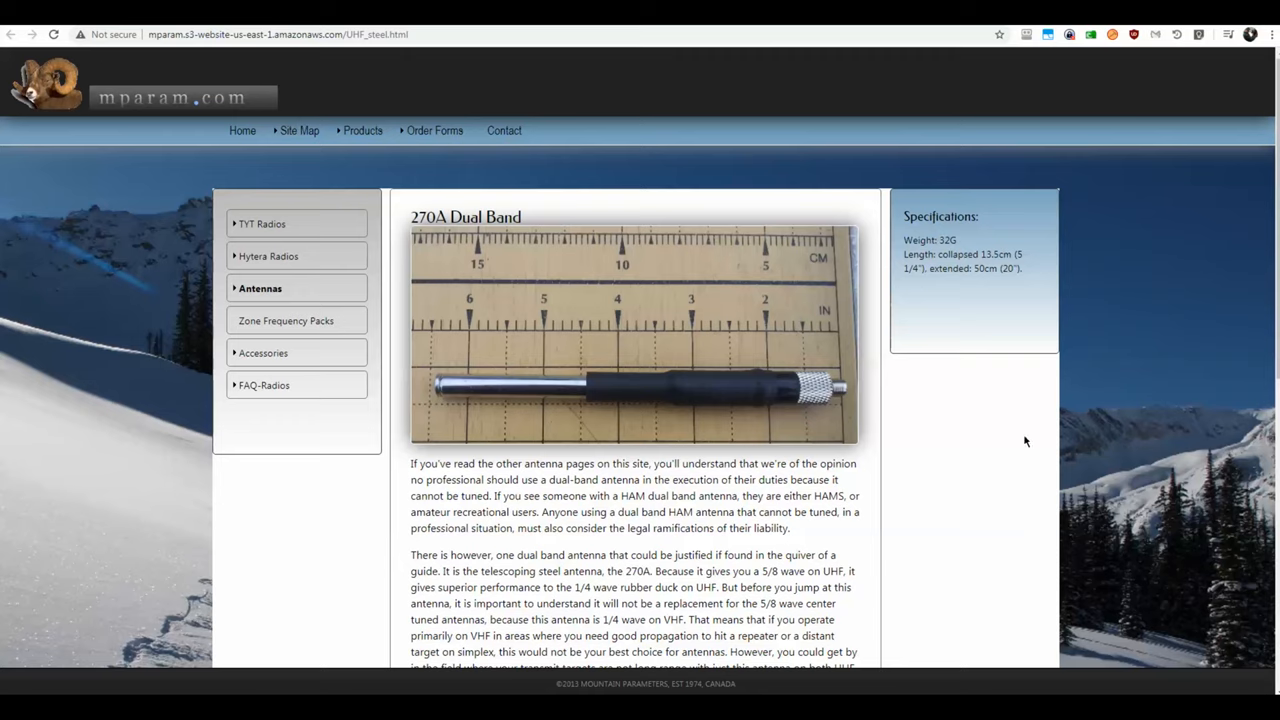
- Scroll the VSWR Conversion Chart to the VSWR 1.01–1.50 rows with return loss and power transmitted
scroll("down", 3)
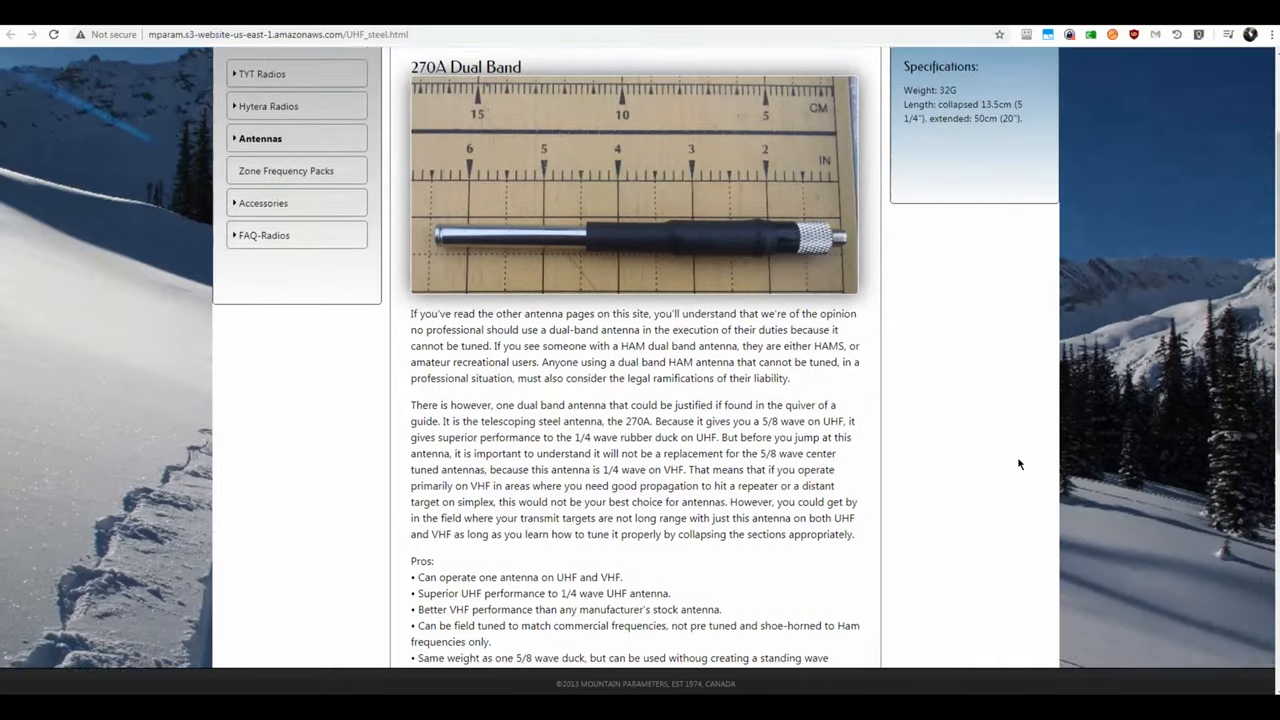
scroll("down", 3)
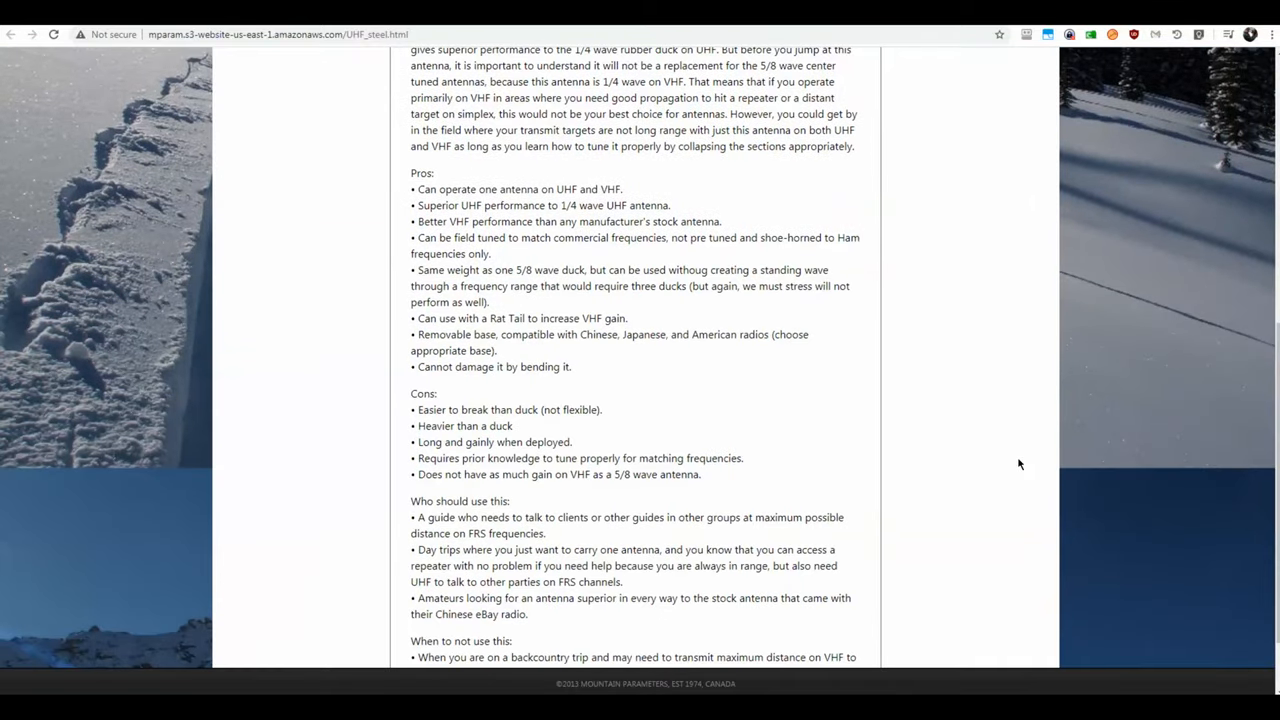
scroll("down", 3)
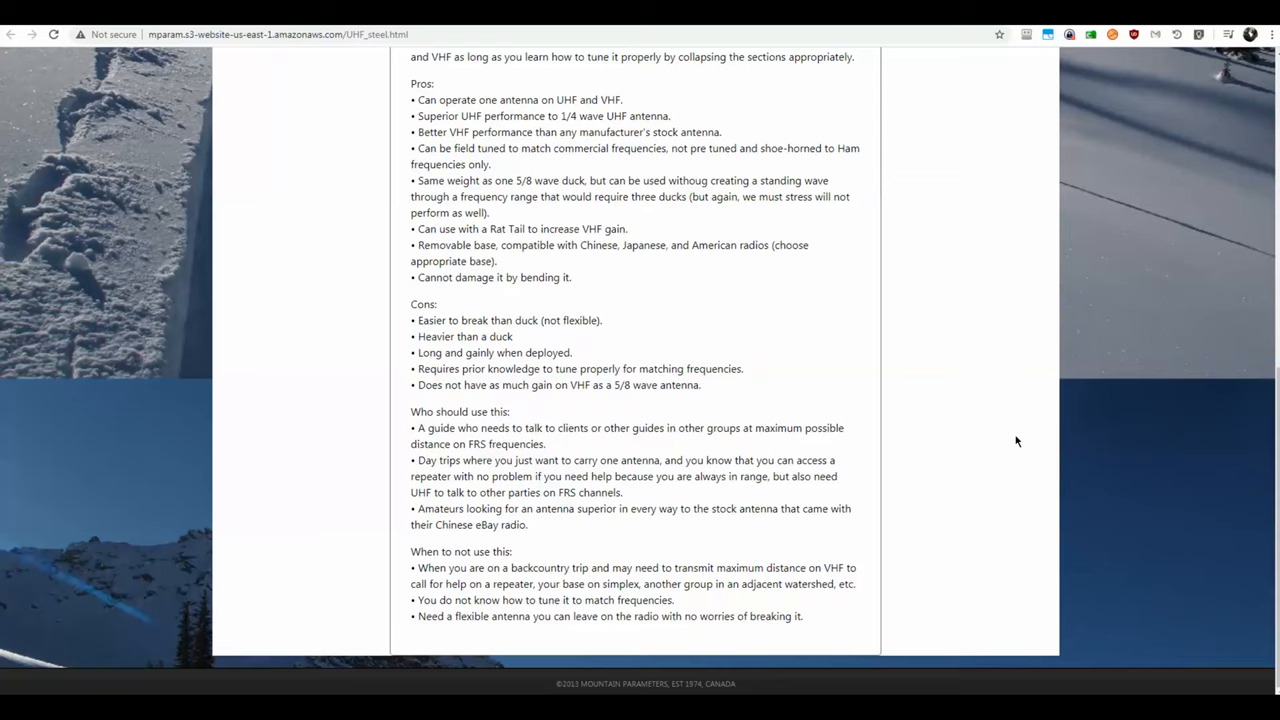
scroll("up", 3)
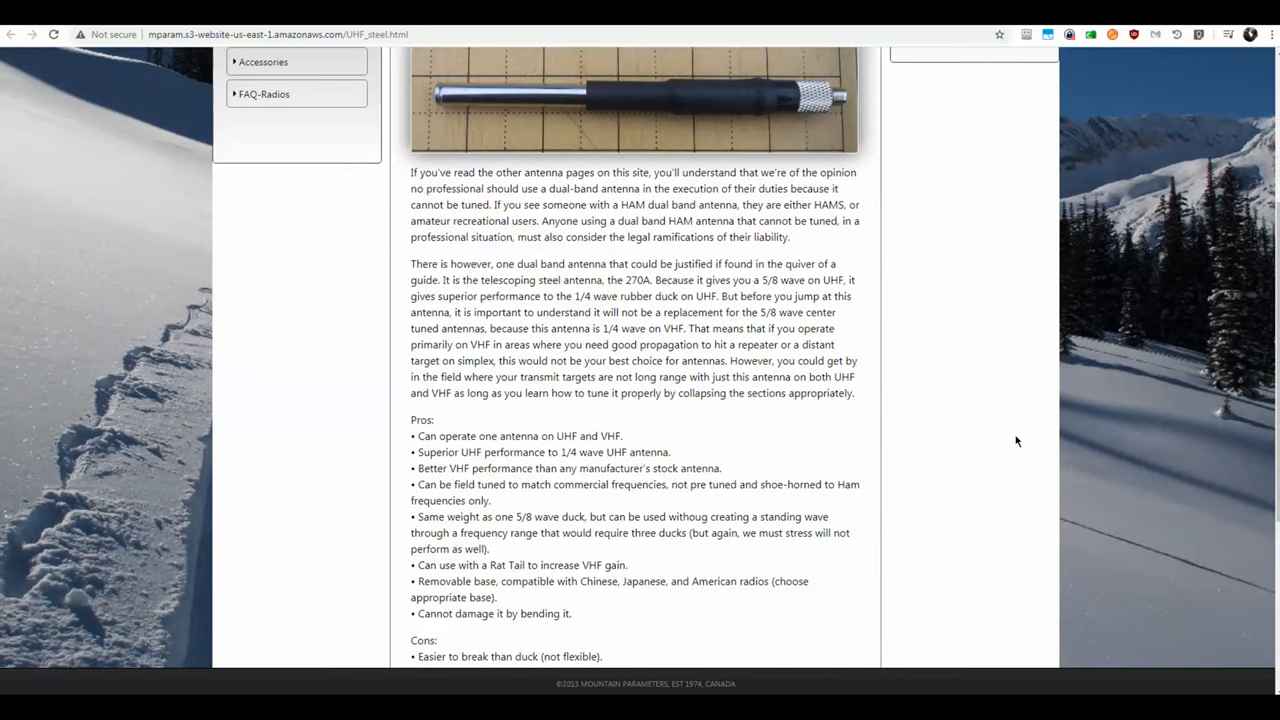
scroll("down", 3)
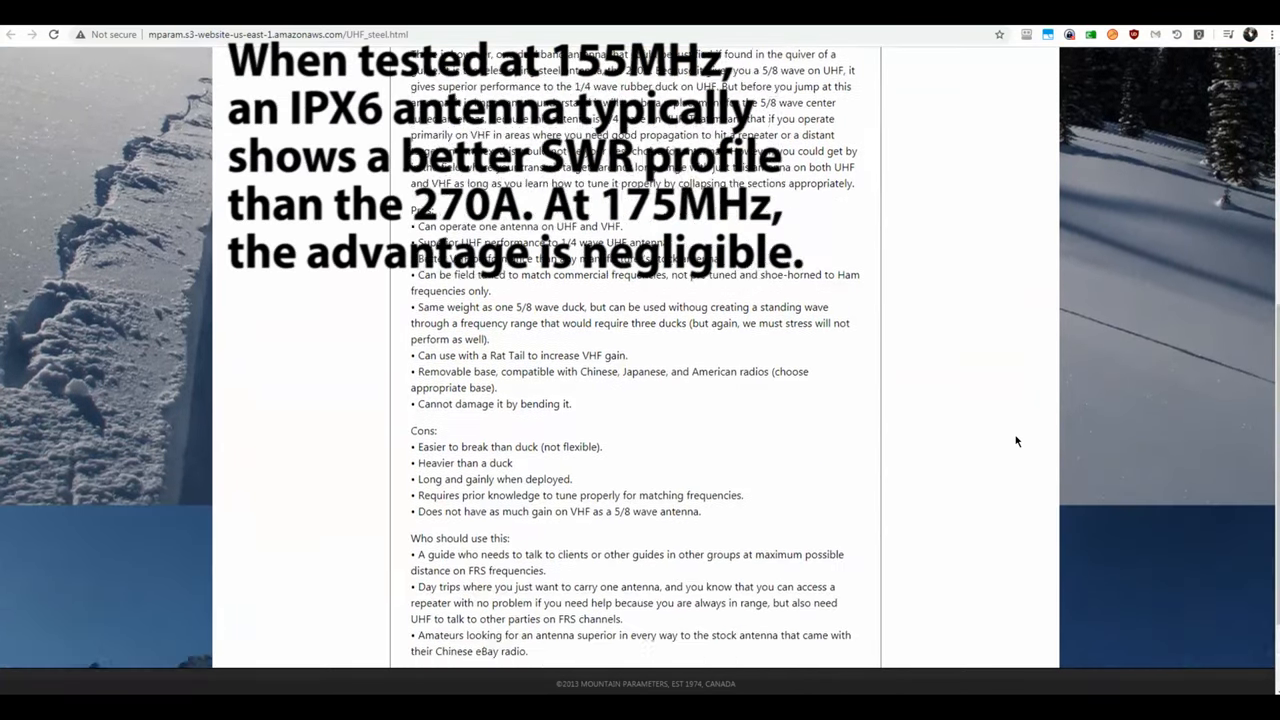
scroll("down", 3)
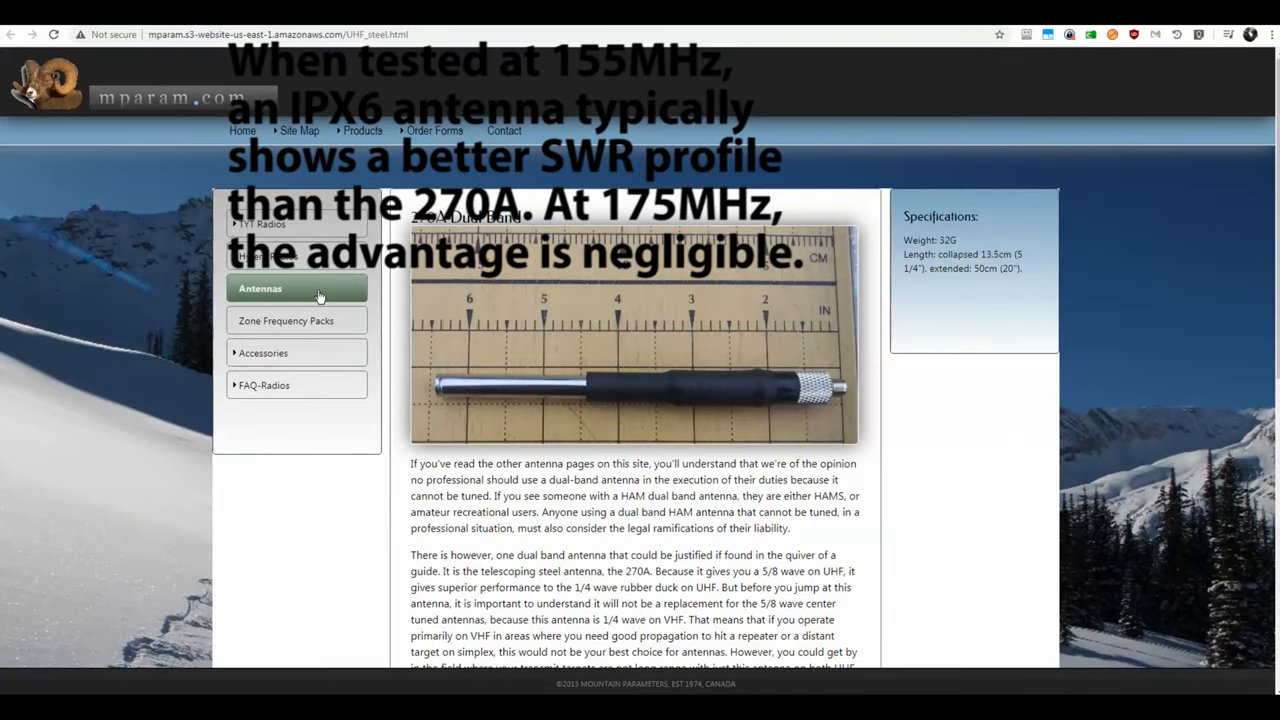
mouse_move(260, 288)
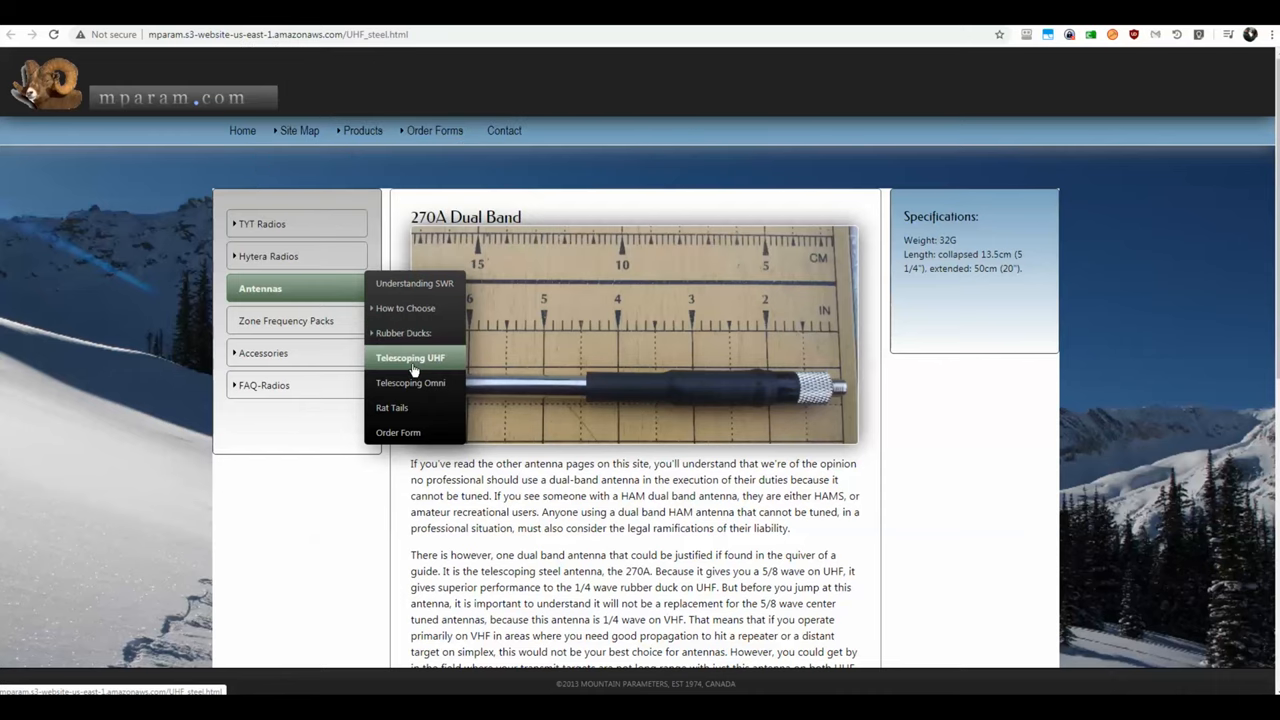
mouse_move(410, 383)
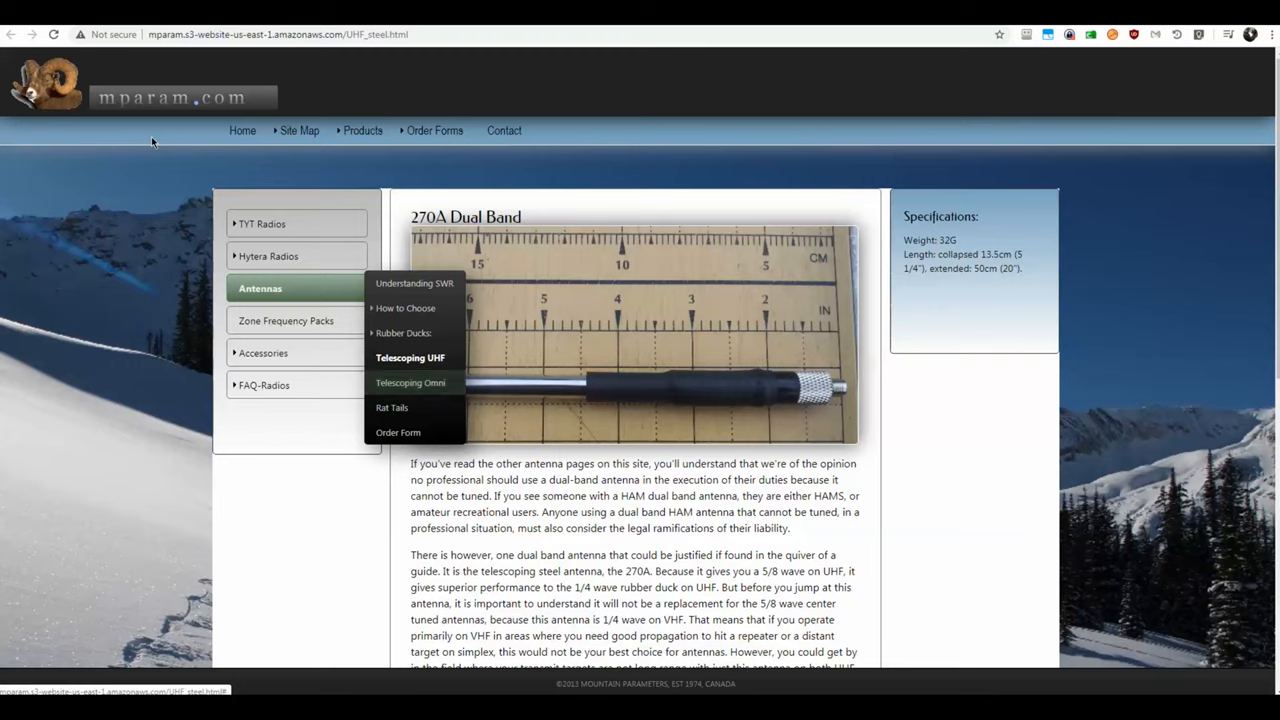
mouse_move(108, 310)
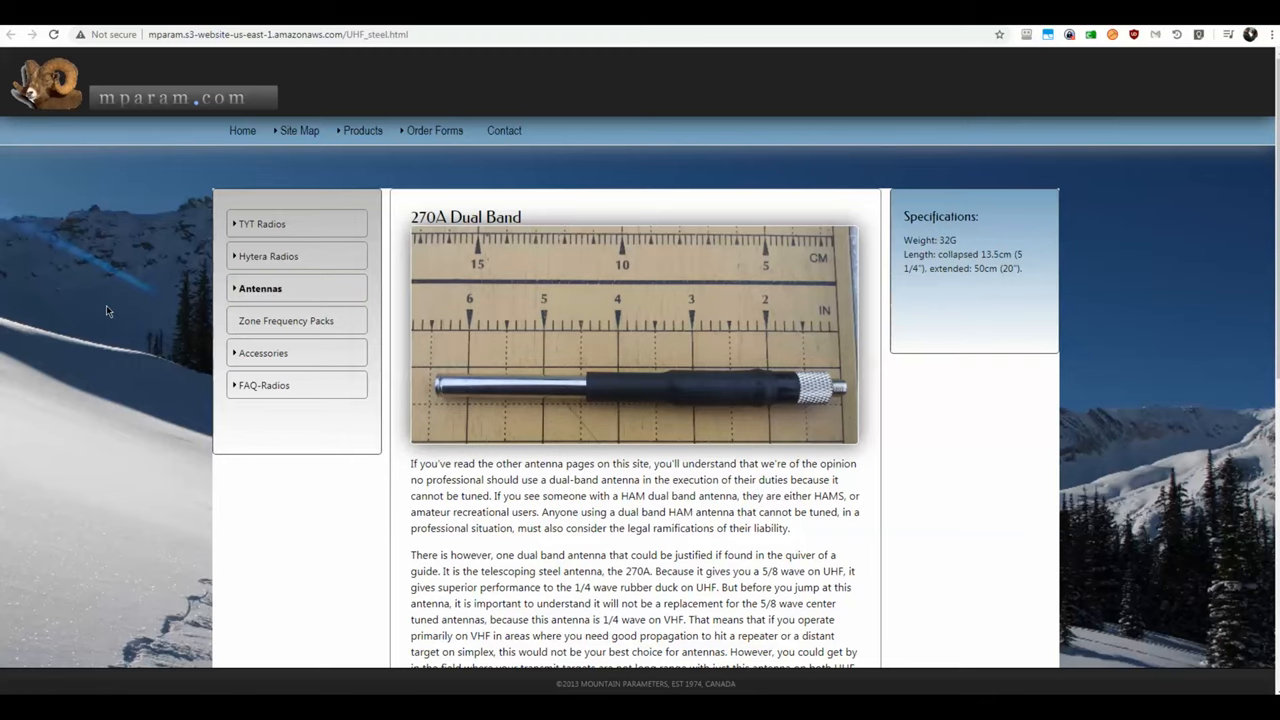
scroll("down", 3)
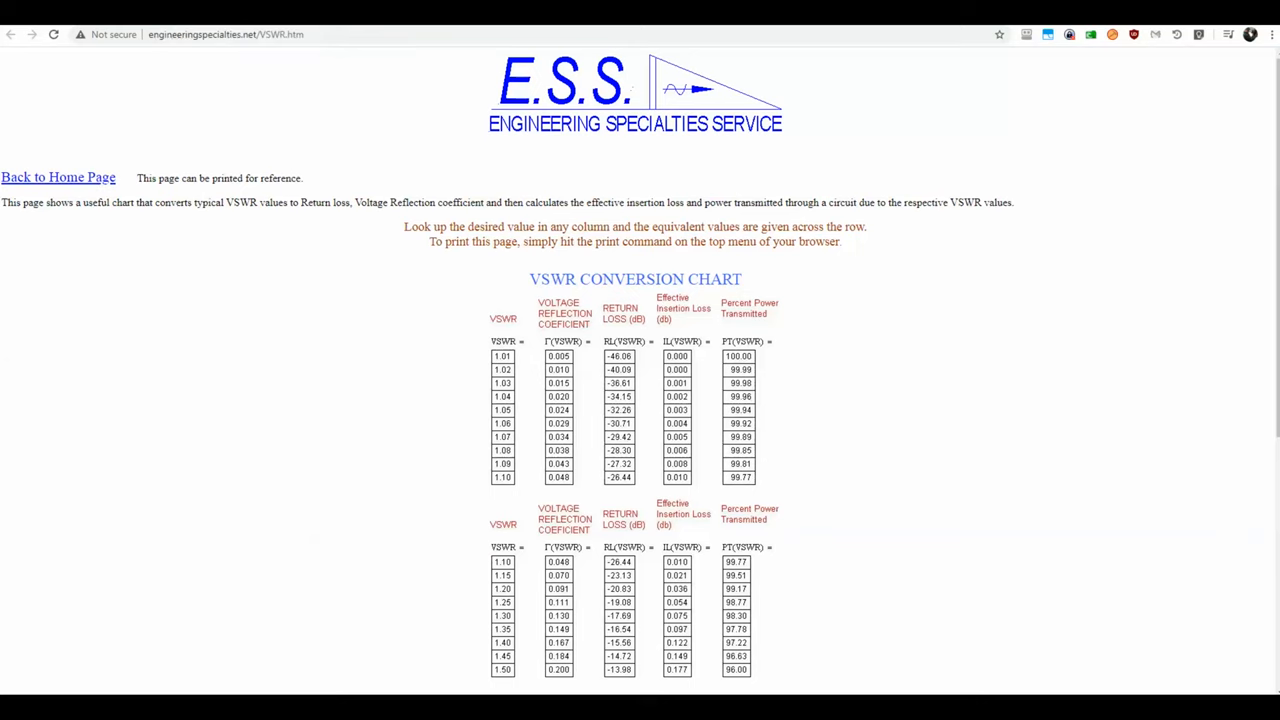
mouse_move(882, 366)
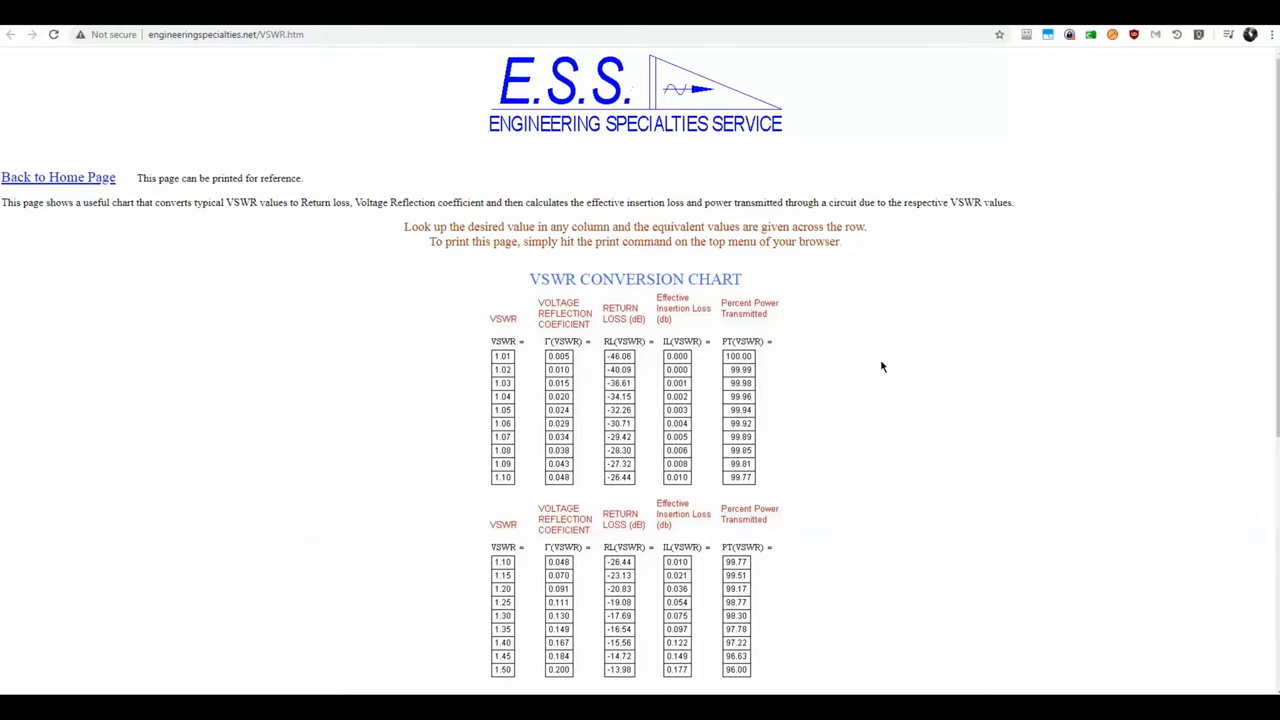
scroll("down", 3)
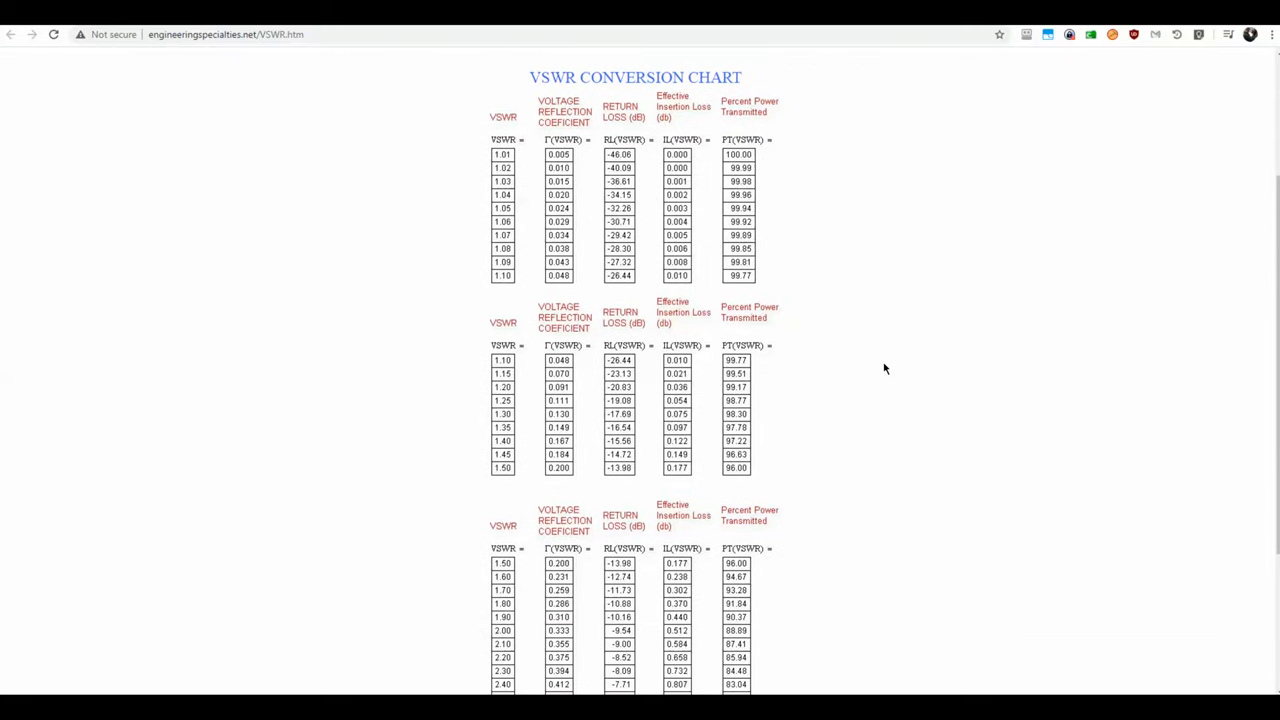
mouse_move(508, 160)
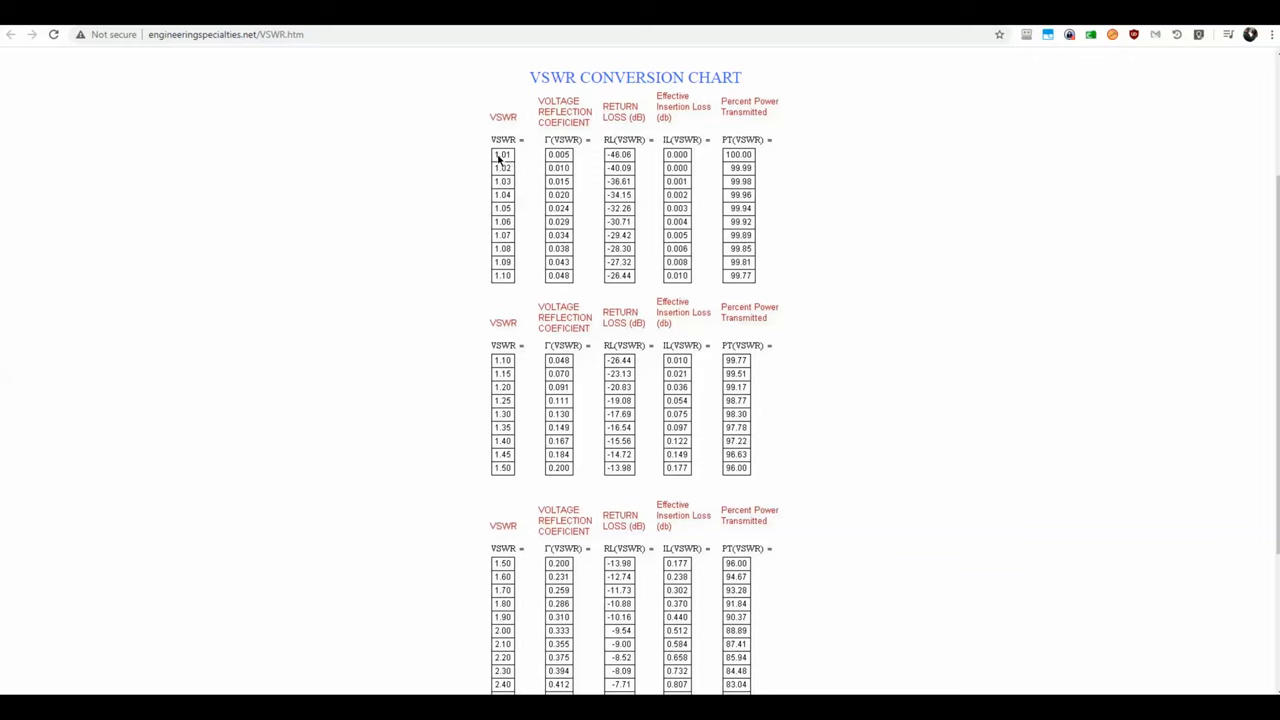
mouse_move(503, 158)
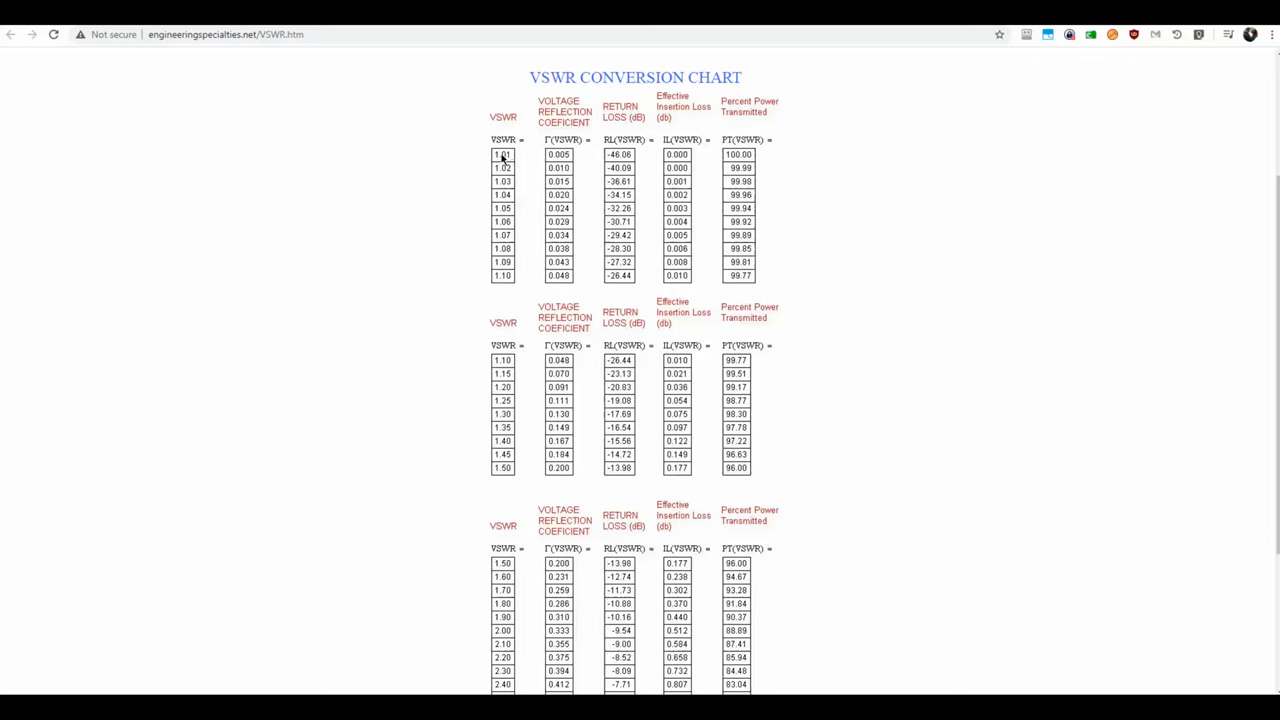
mouse_move(505, 162)
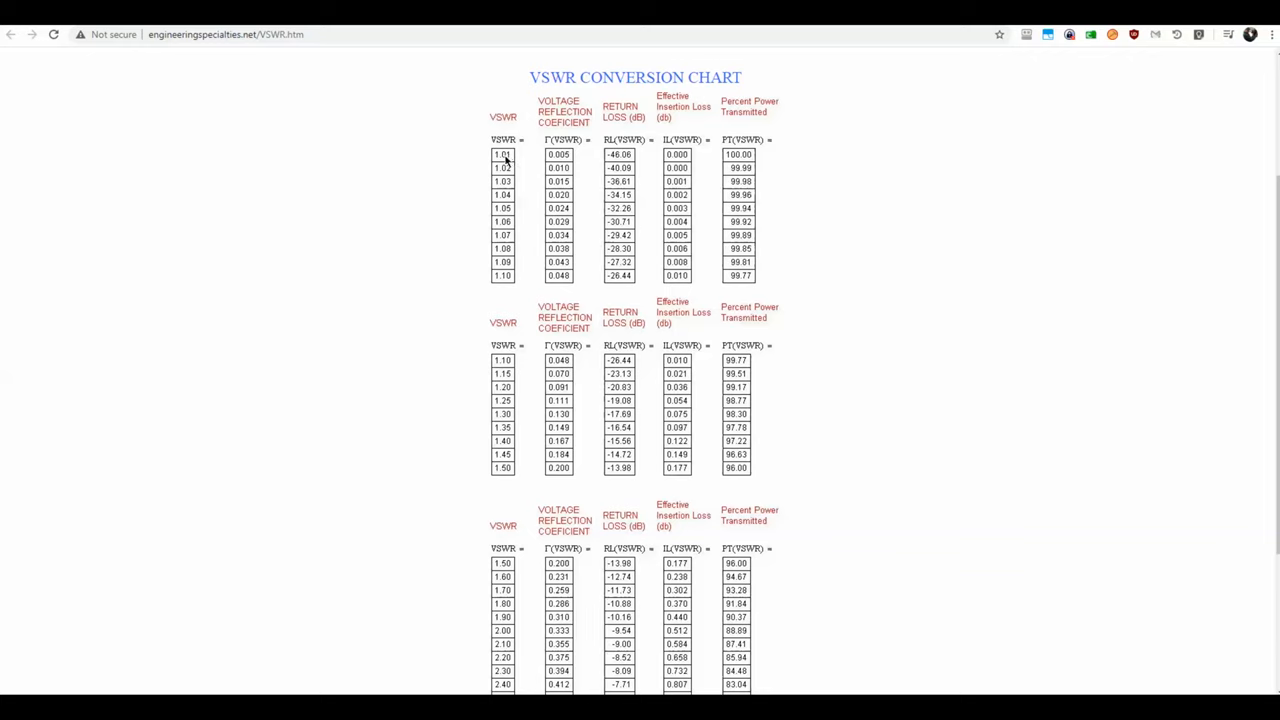
mouse_move(748, 158)
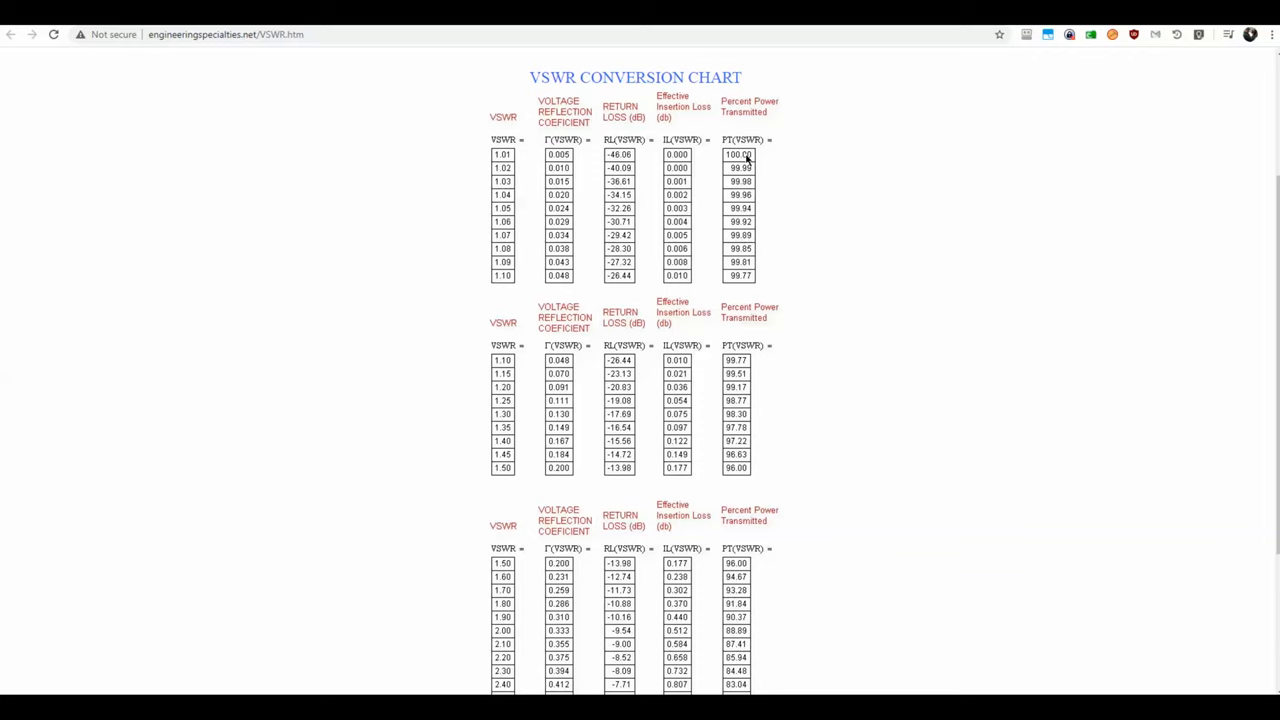
mouse_move(749, 161)
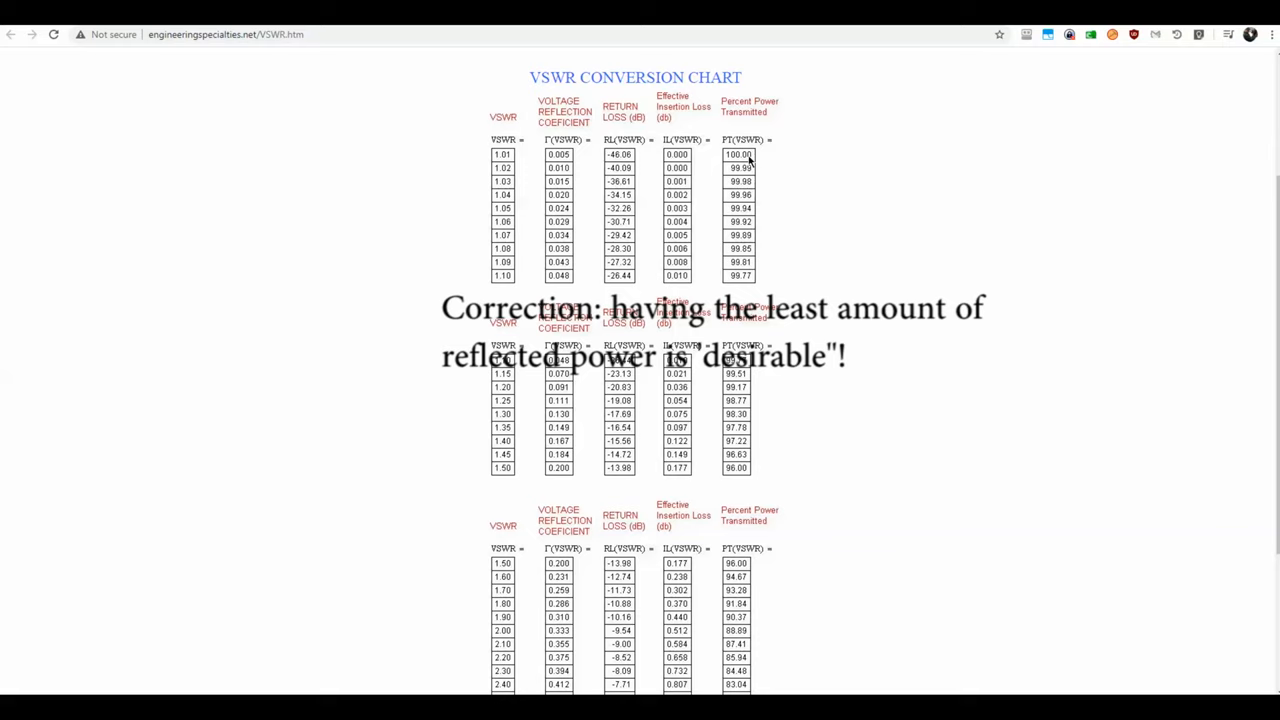
mouse_move(784, 171)
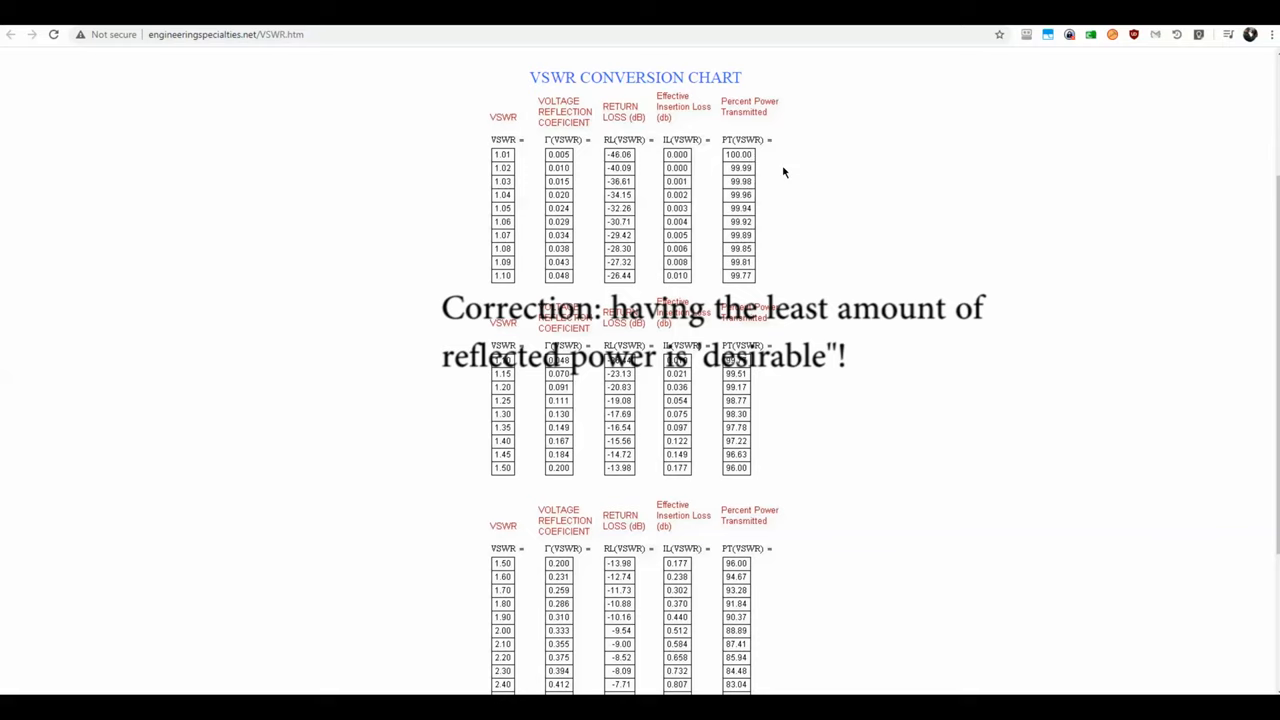
scroll("down", 3)
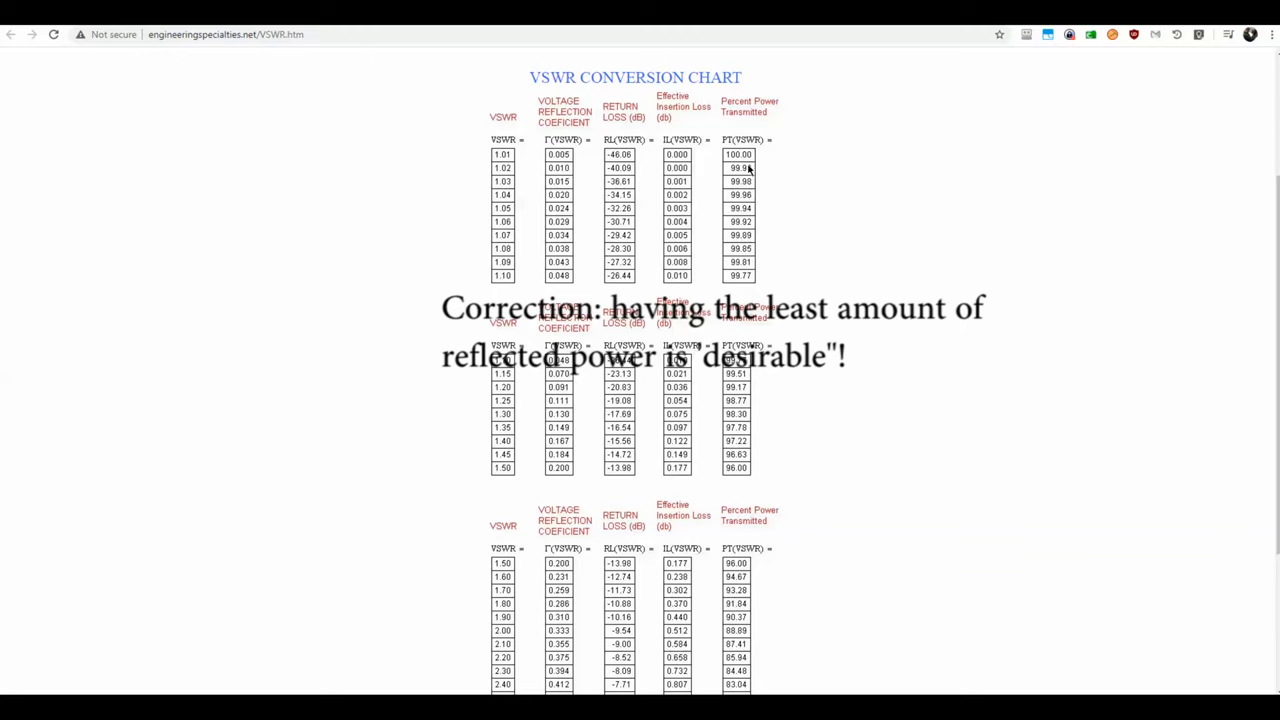
mouse_move(777, 203)
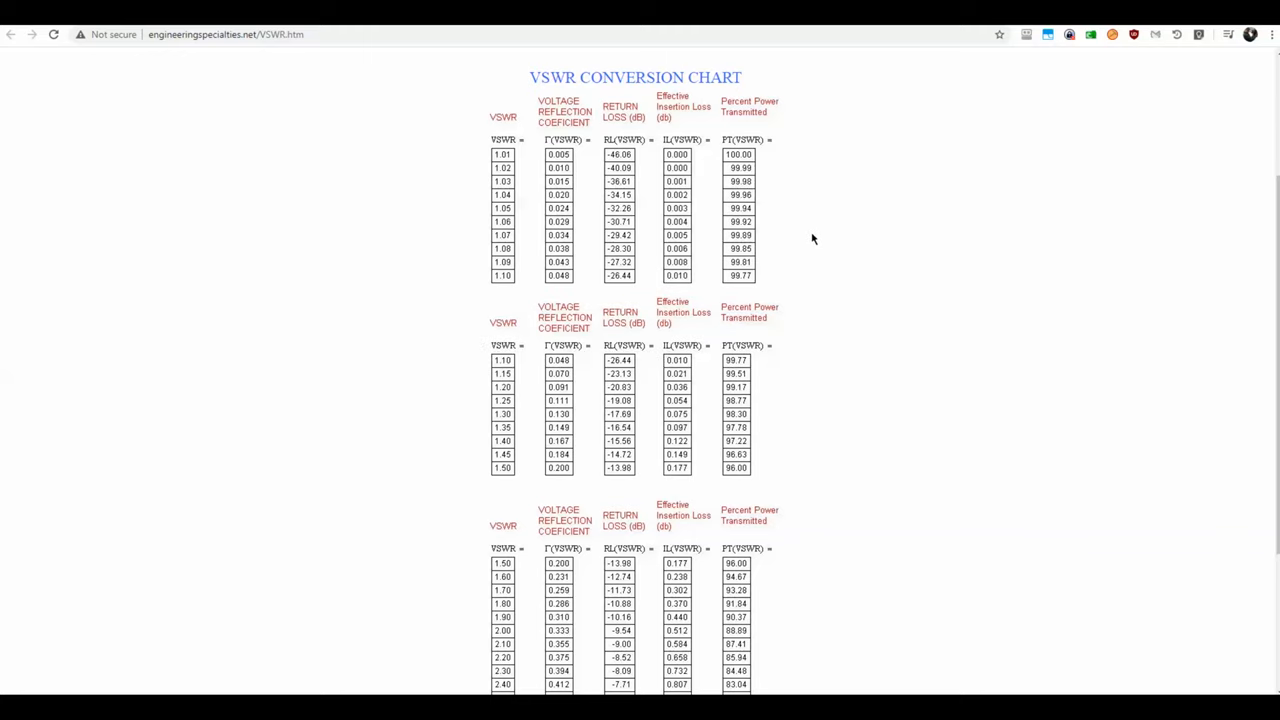
mouse_move(818, 245)
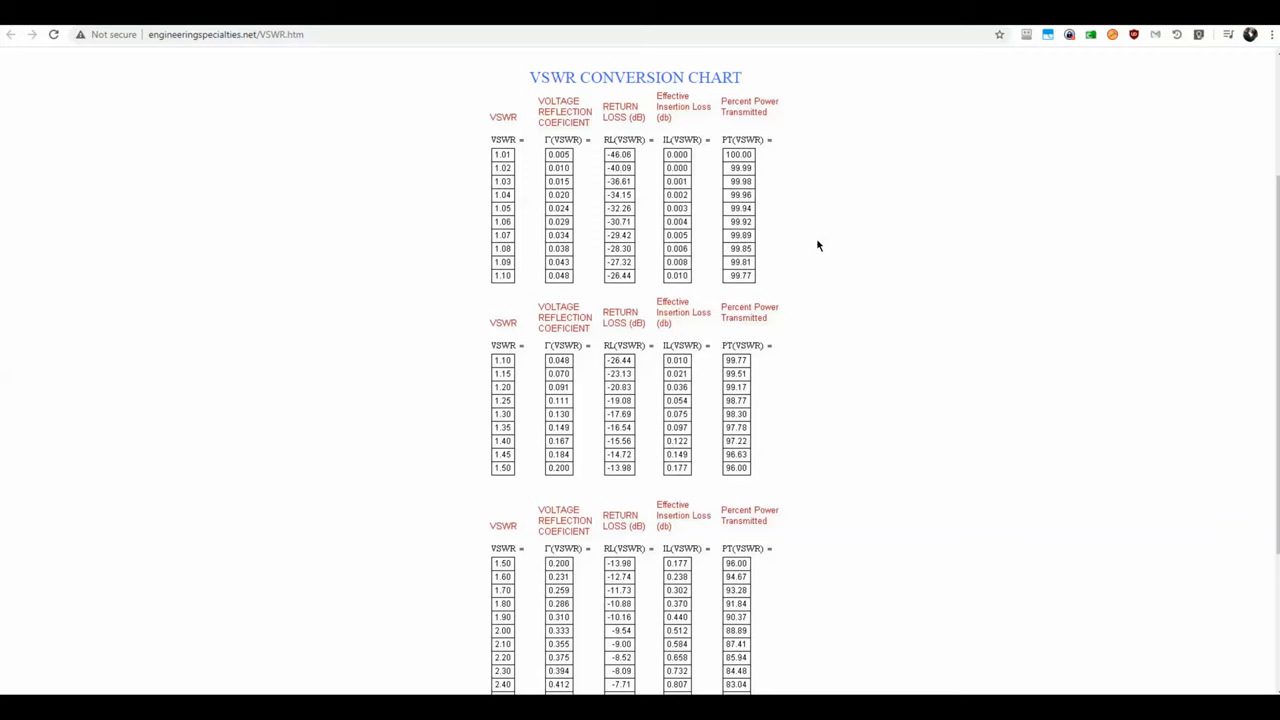
scroll("down", 3)
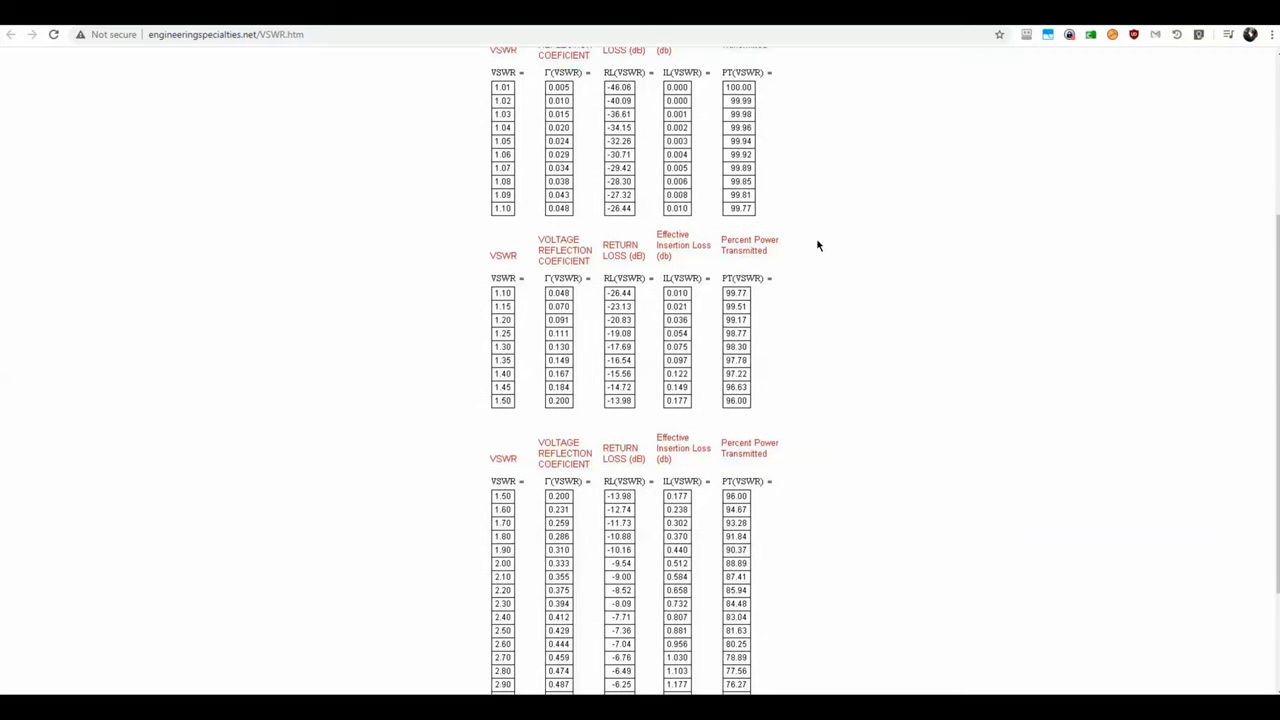
scroll("down", 3)
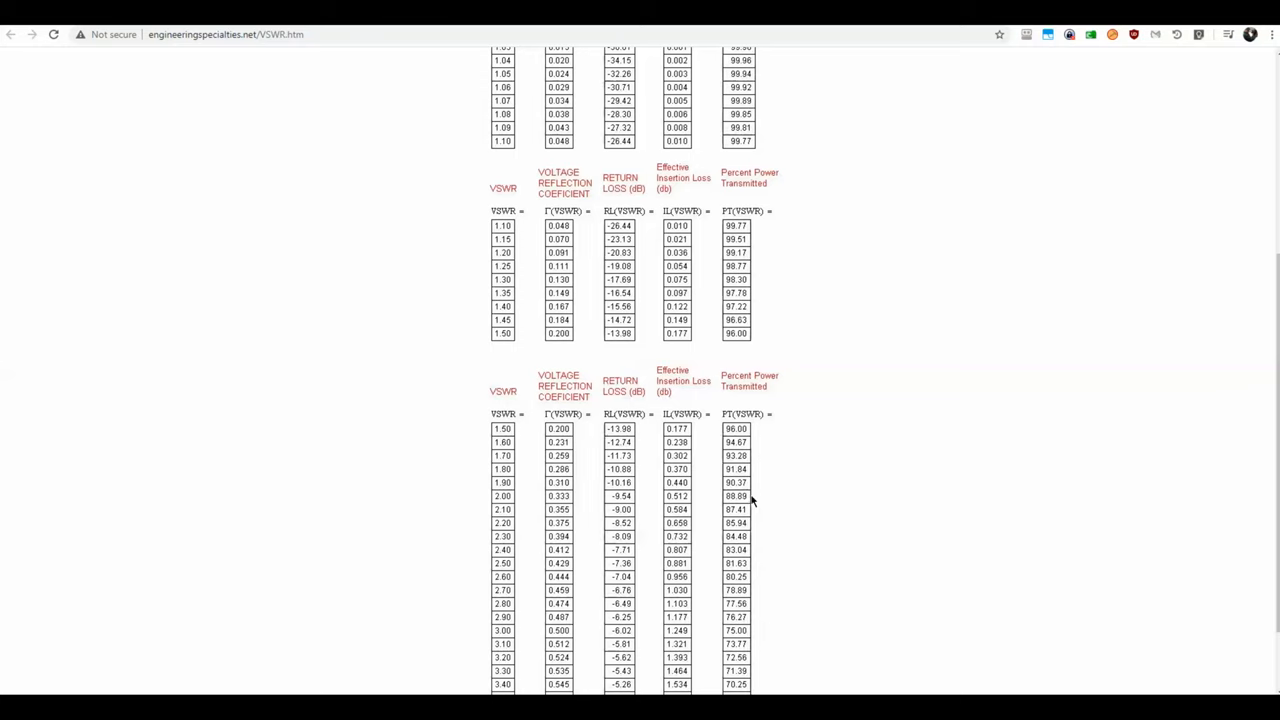
scroll("down", 3)
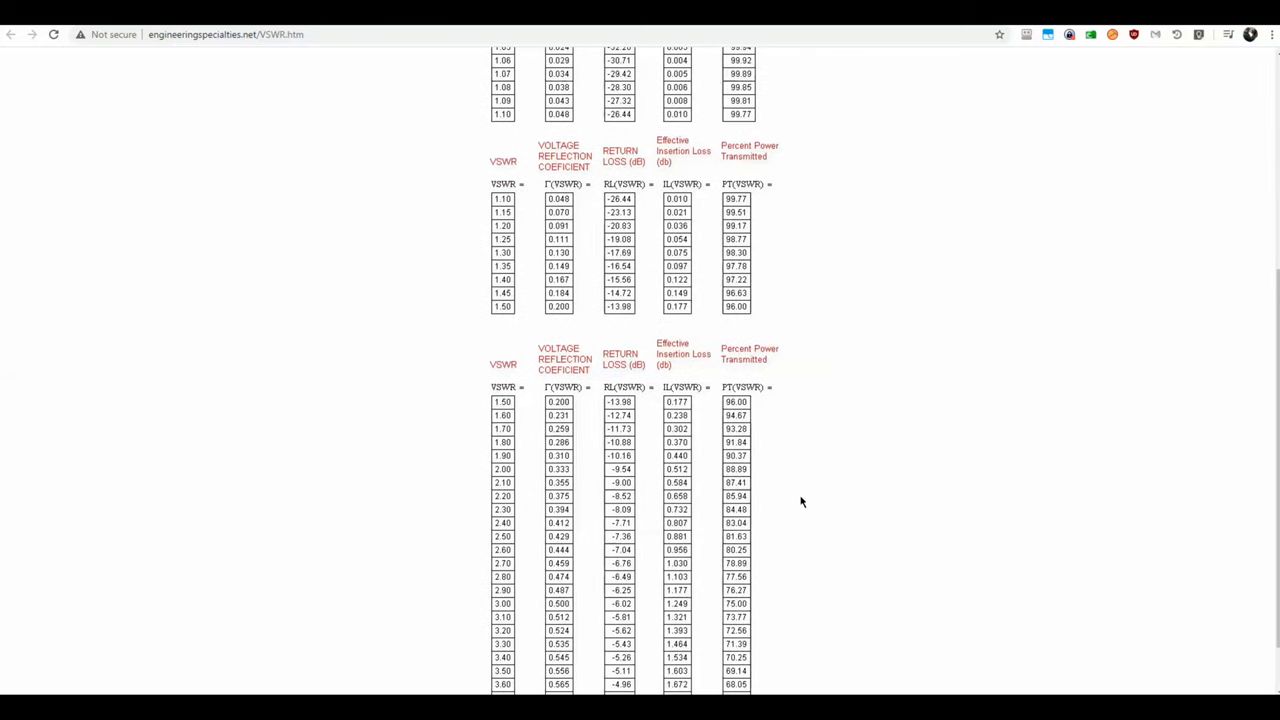
scroll("down", 3)
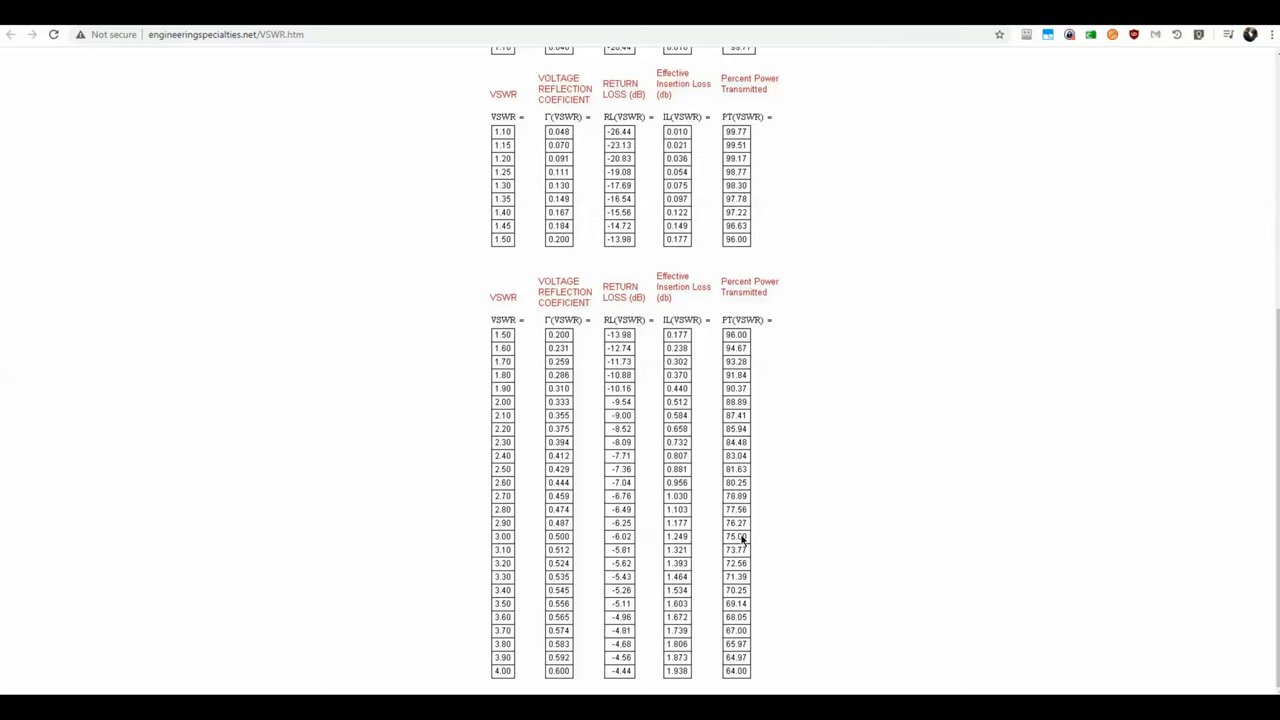
mouse_move(748, 541)
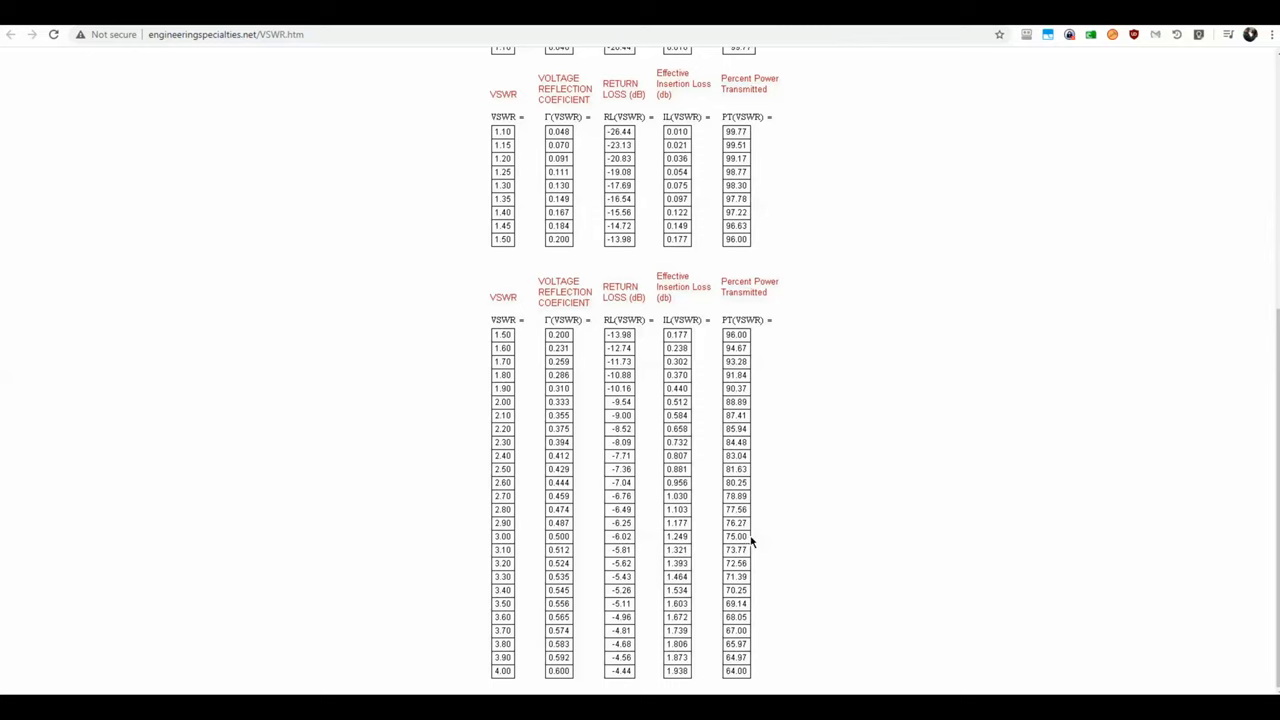
mouse_move(500, 678)
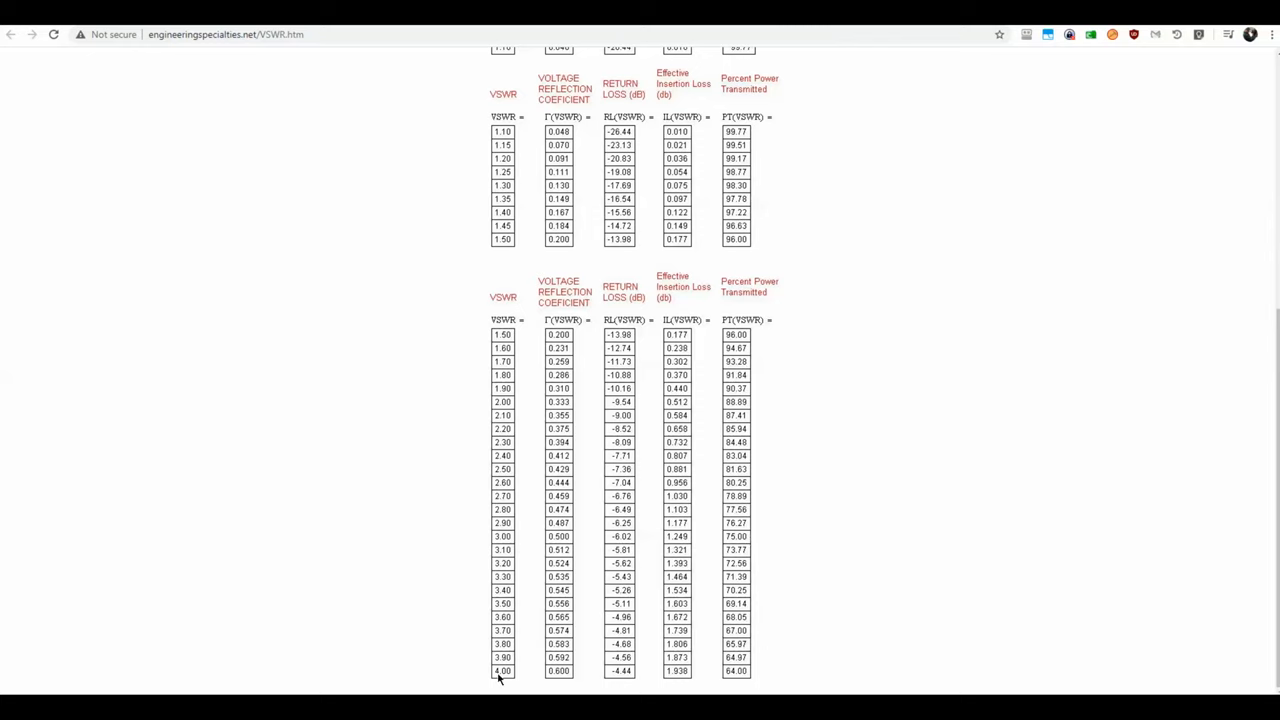
mouse_move(743, 678)
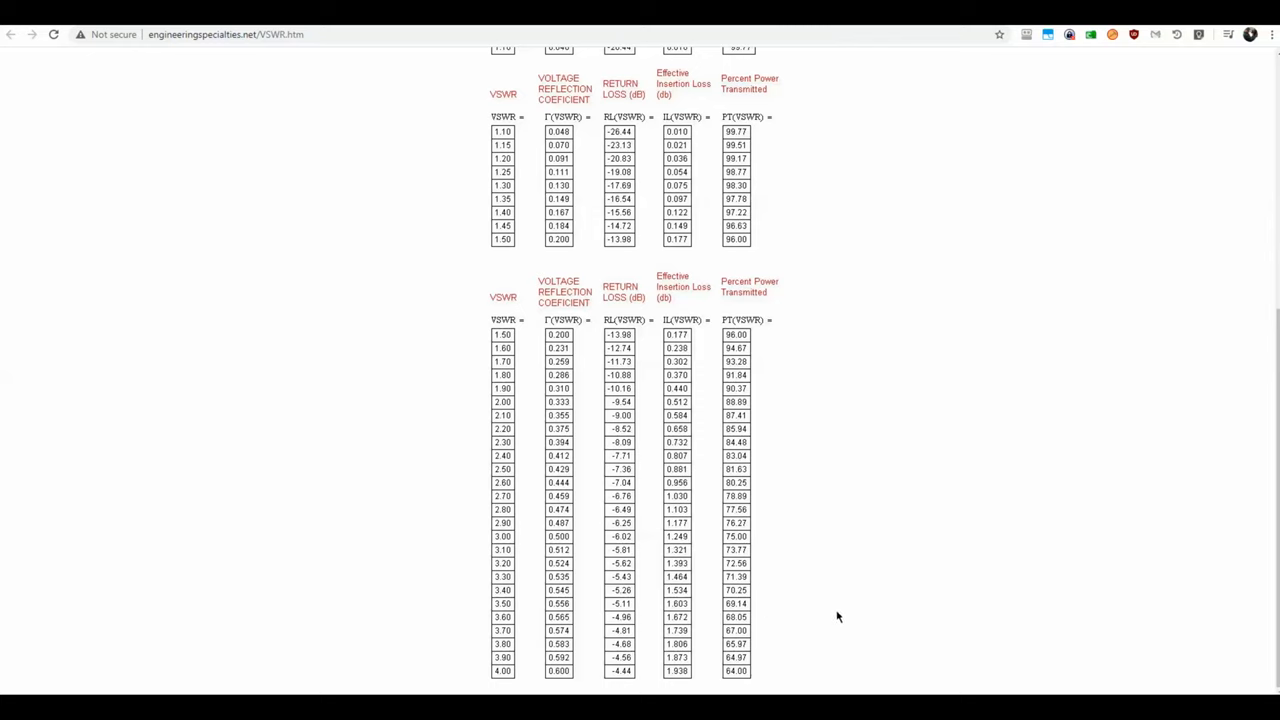
mouse_move(897, 559)
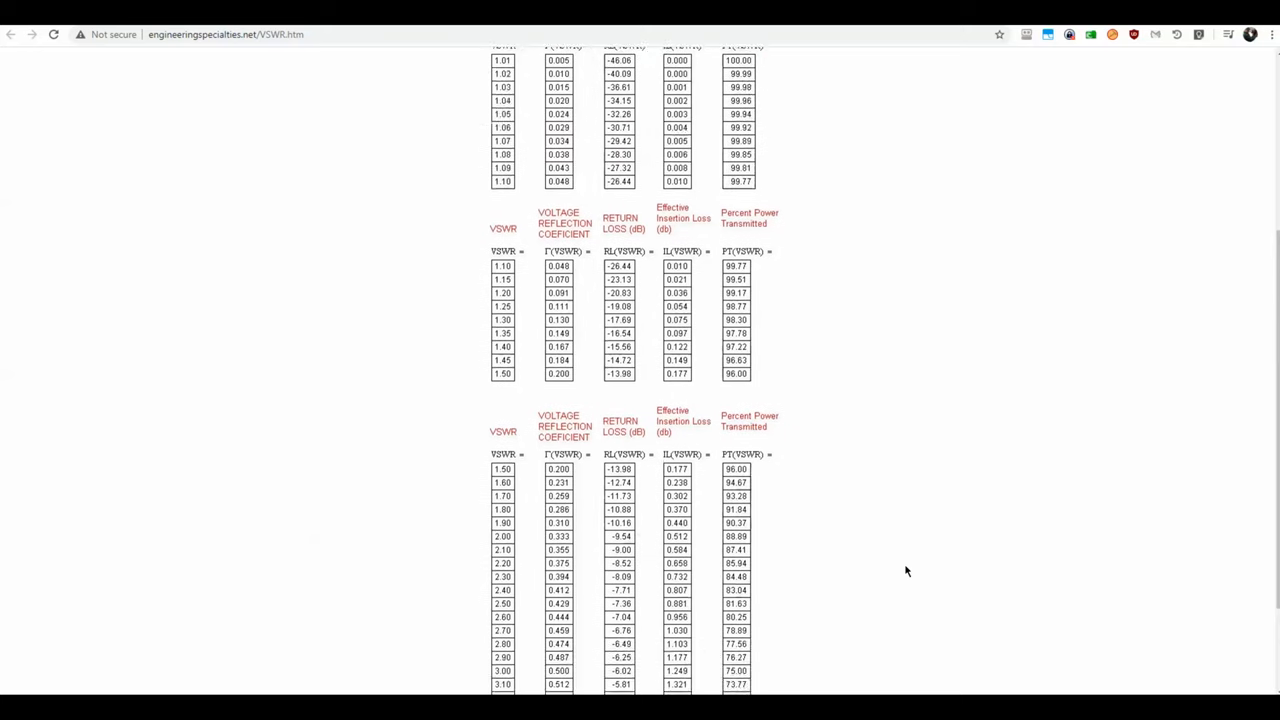
scroll("up", 3)
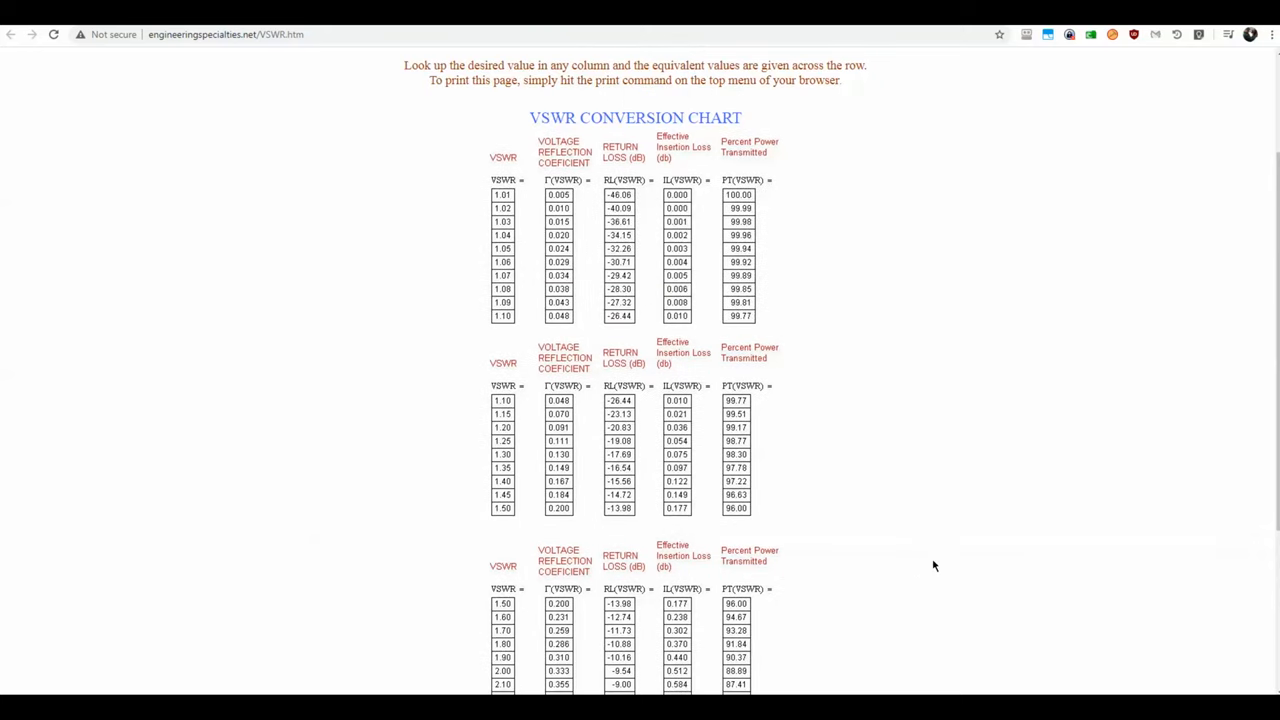
mouse_move(945, 555)
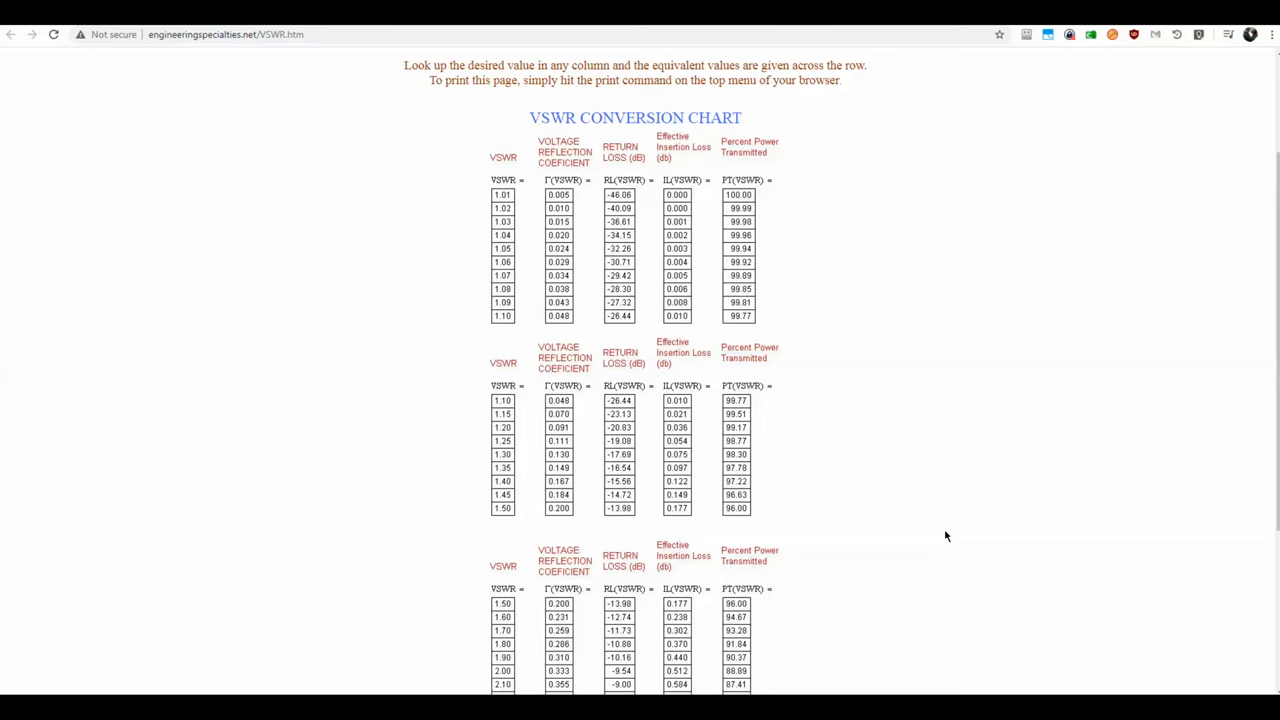
mouse_move(950, 517)
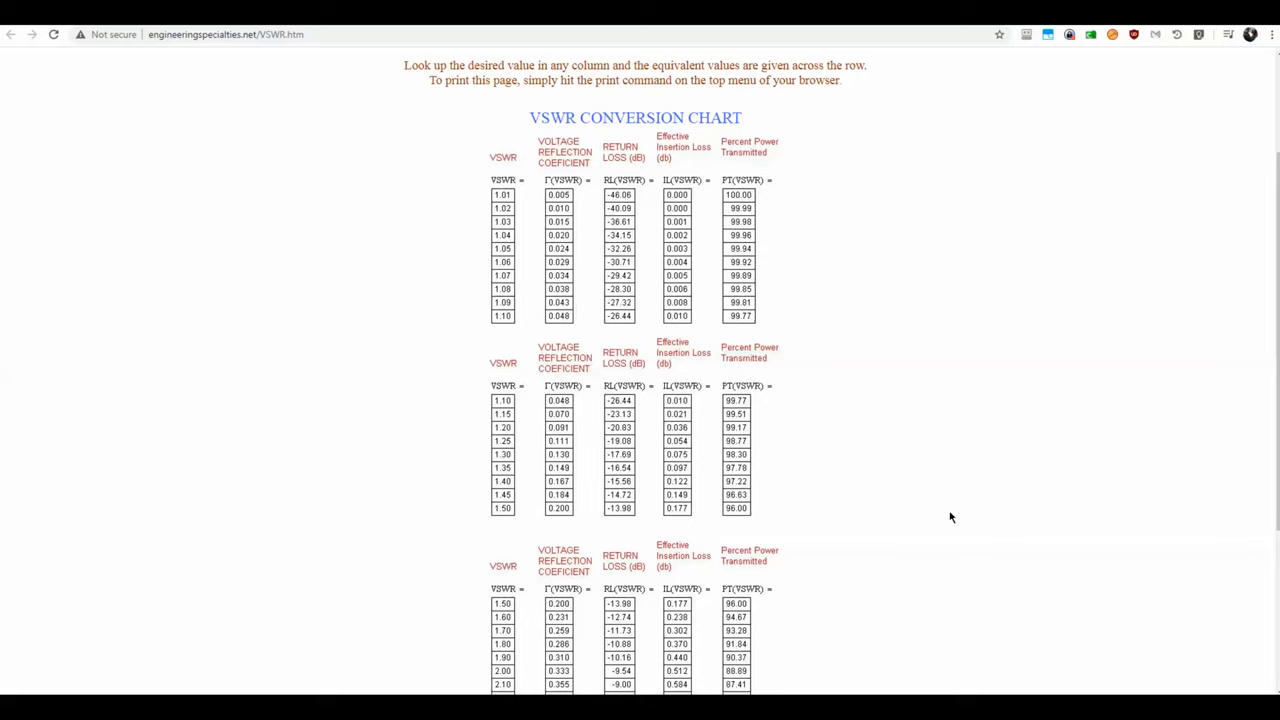
scroll("down", 3)
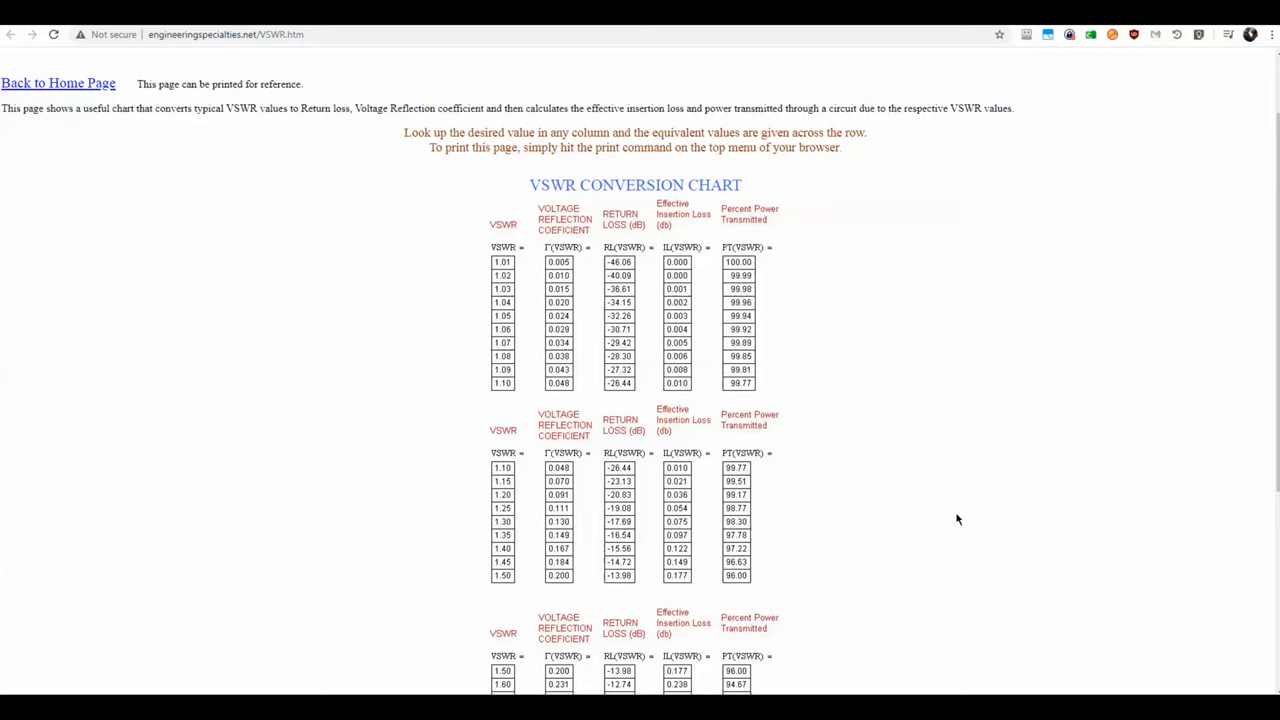
scroll("down", 3)
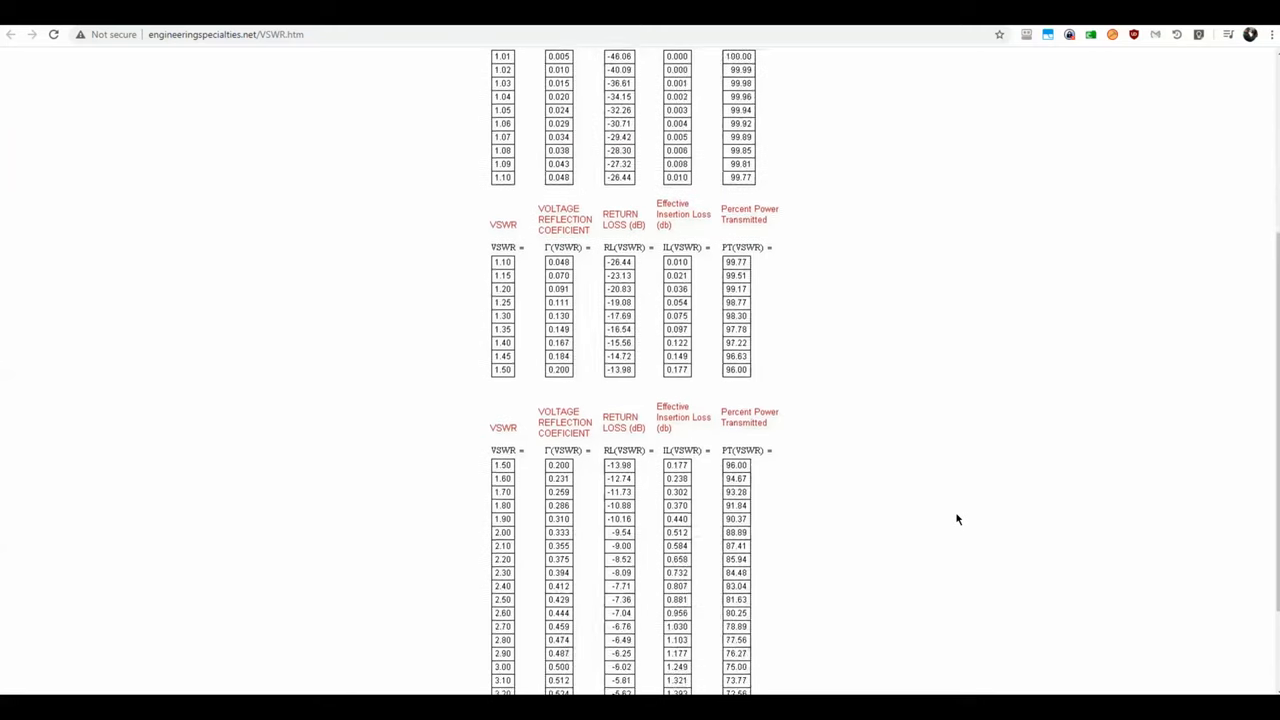
scroll("up", 3)
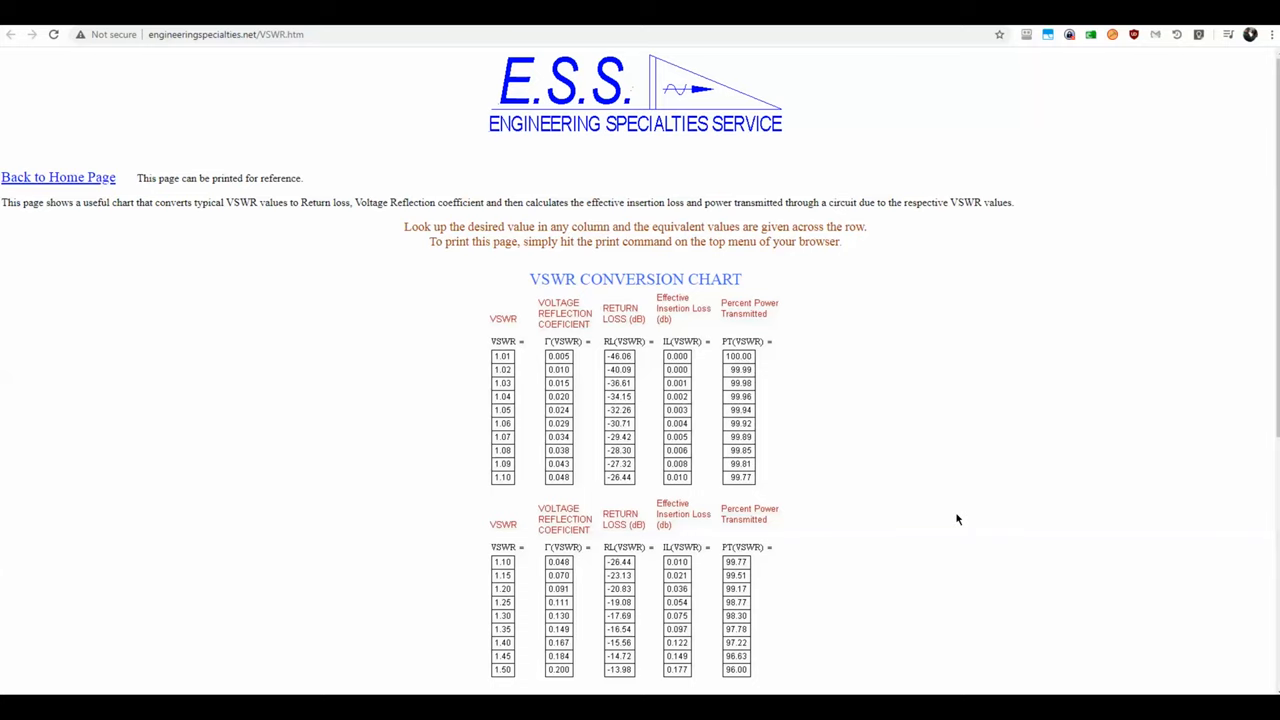
scroll("down", 3)
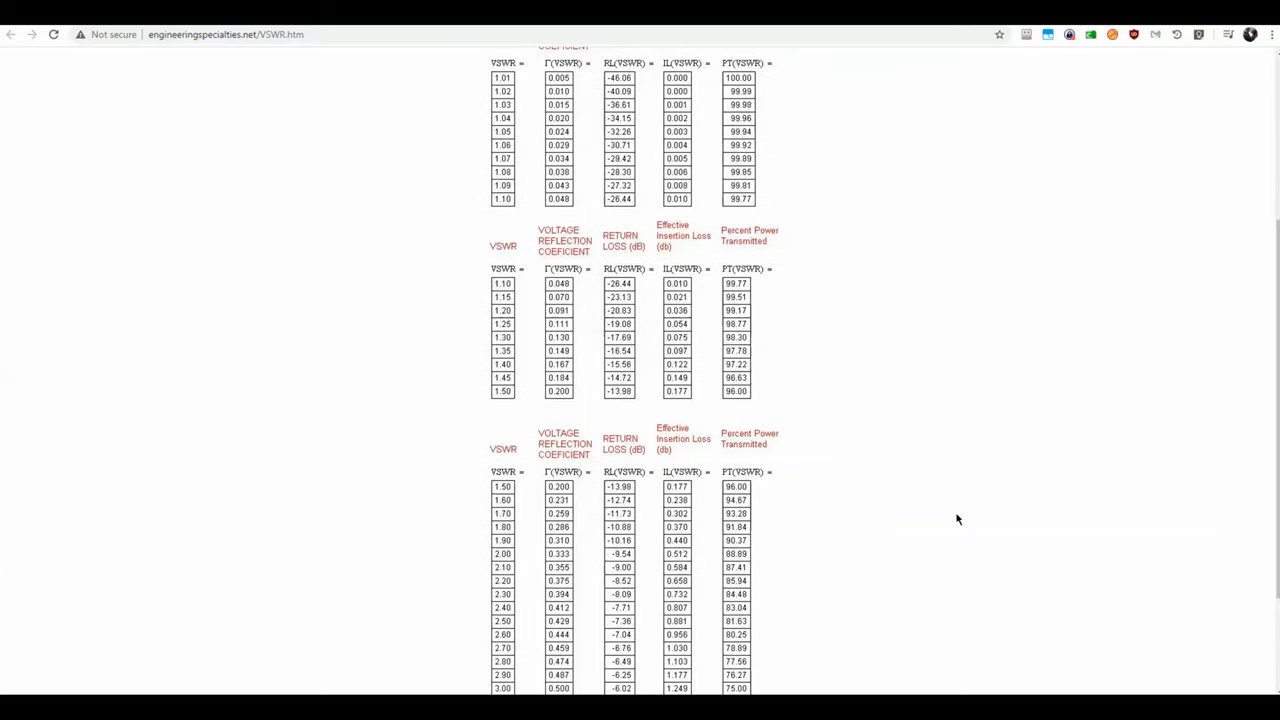
scroll("down", 3)
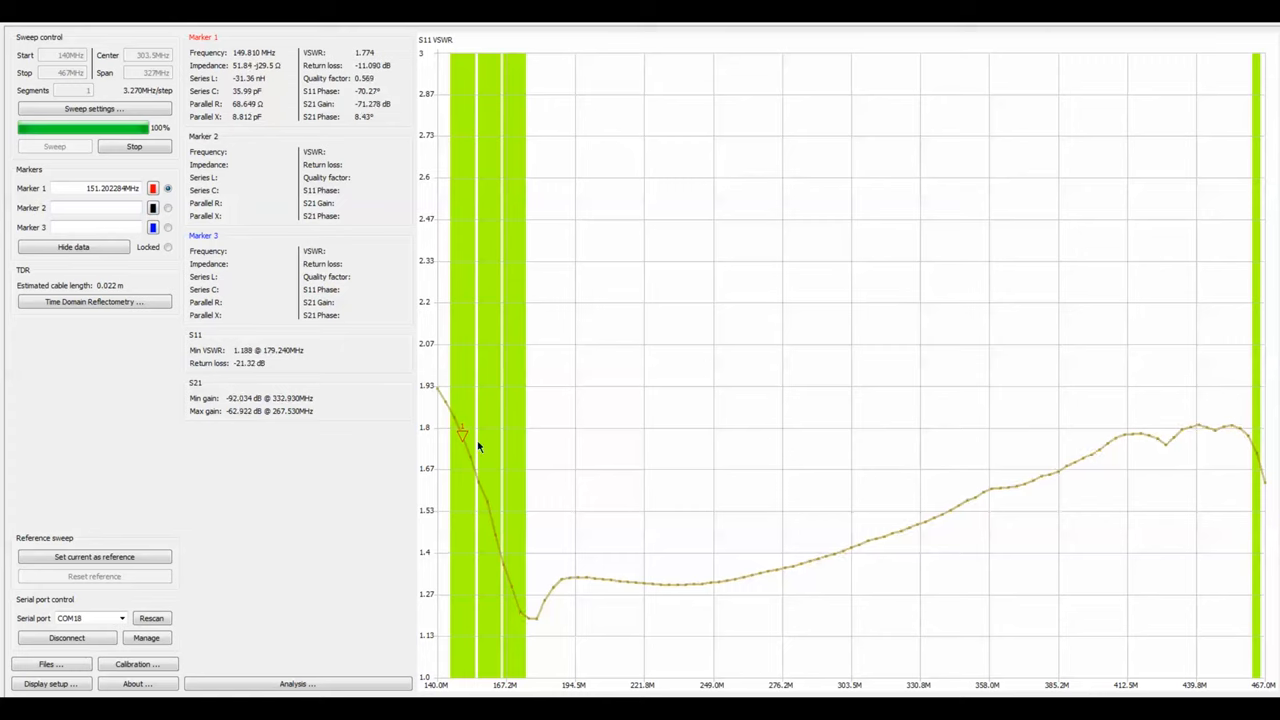
- Drag Marker 1 to the VSWR dip, then back to 149.8 MHz reading VSWR 1.773
left_click_drag(462, 435, 503, 560)
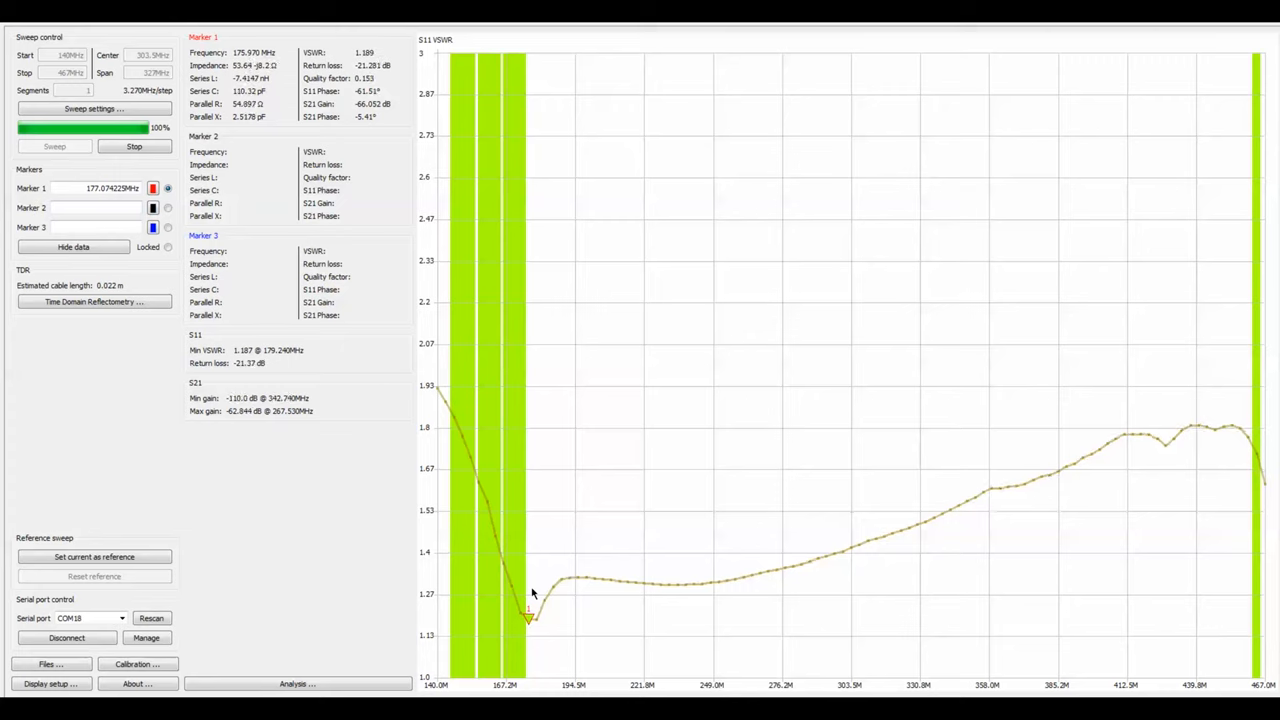
left_click_drag(527, 618, 470, 455)
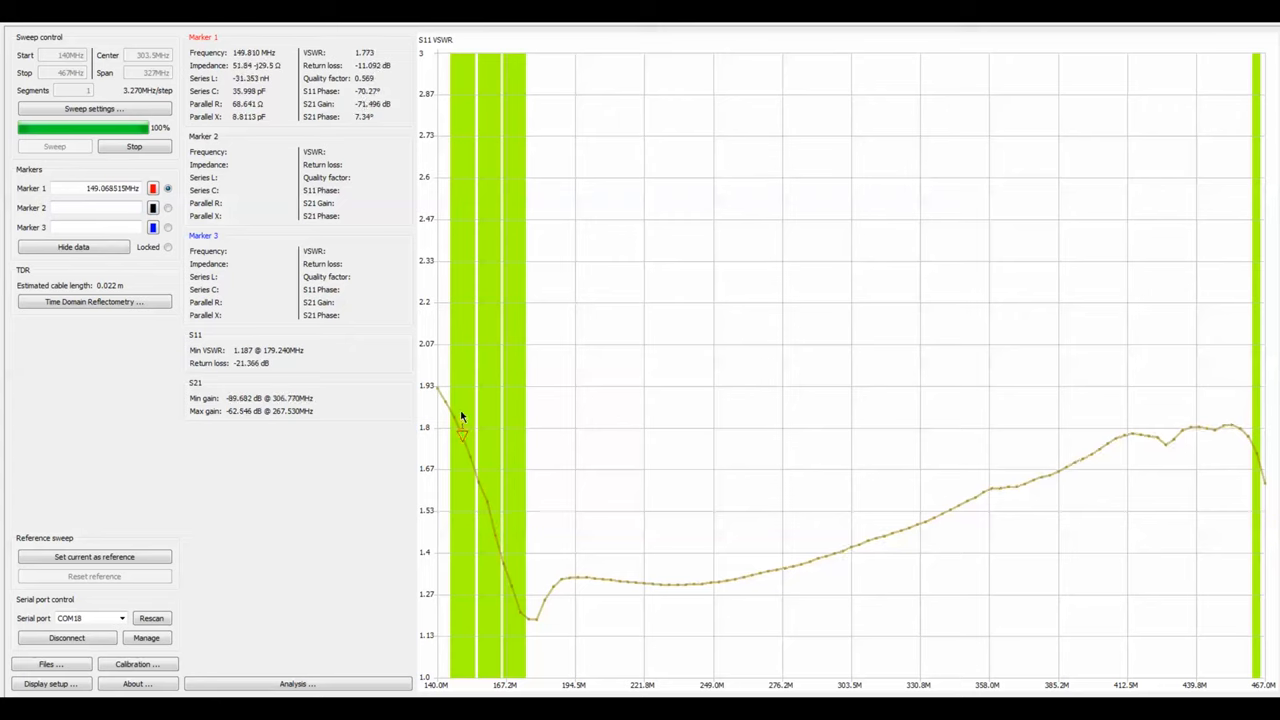
mouse_move(588, 431)
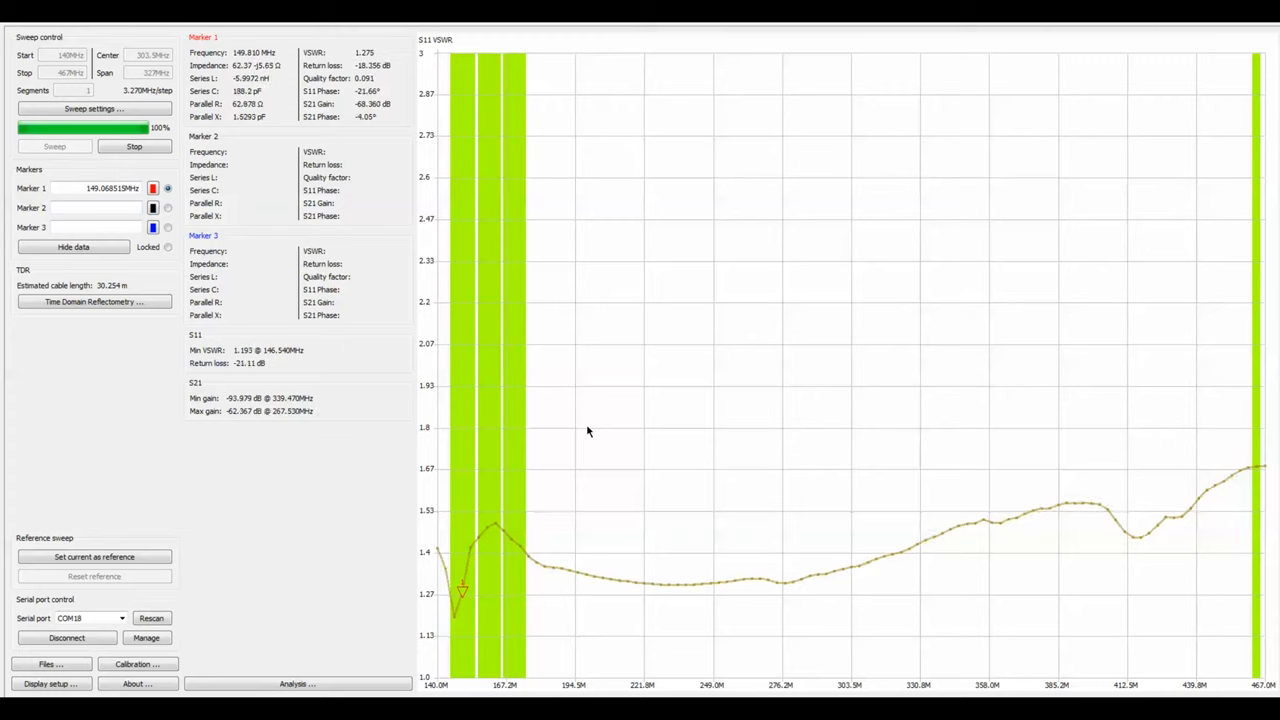
mouse_move(468, 583)
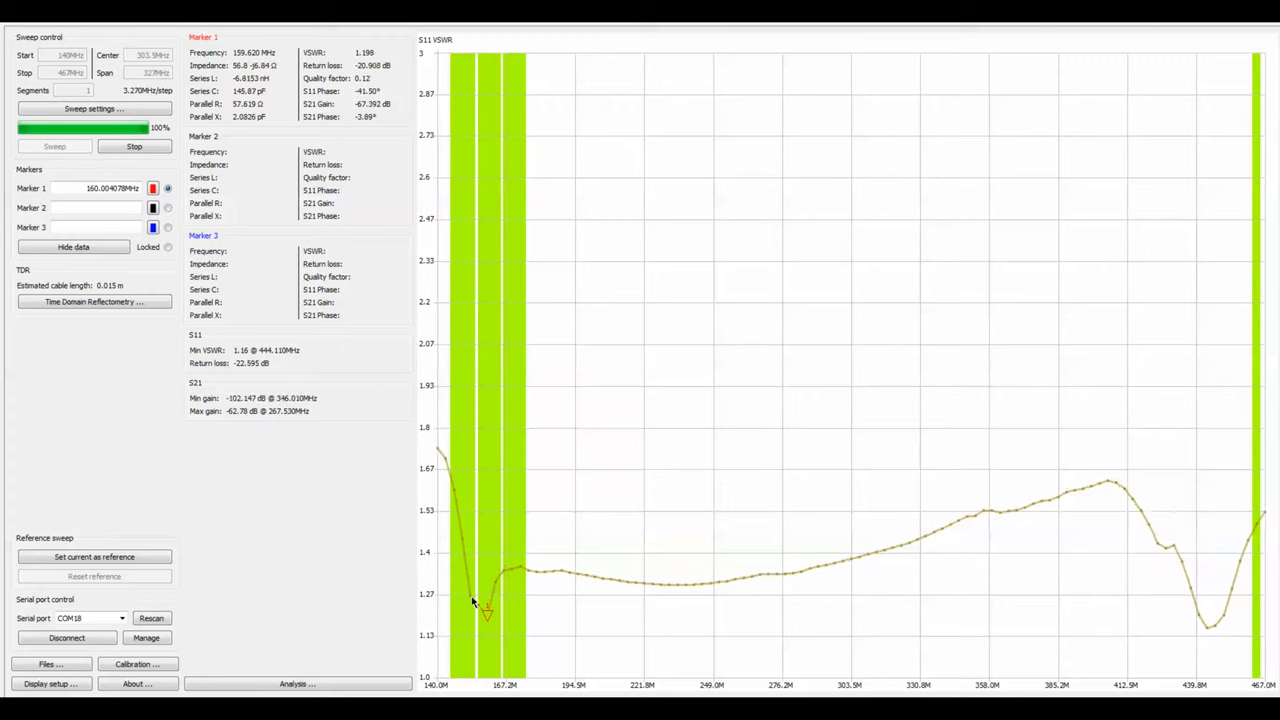
- Place Marker 1 on the new sweep's low-VSWR dip, reading about VSWR 1.2
left_click_drag(487, 613, 495, 585)
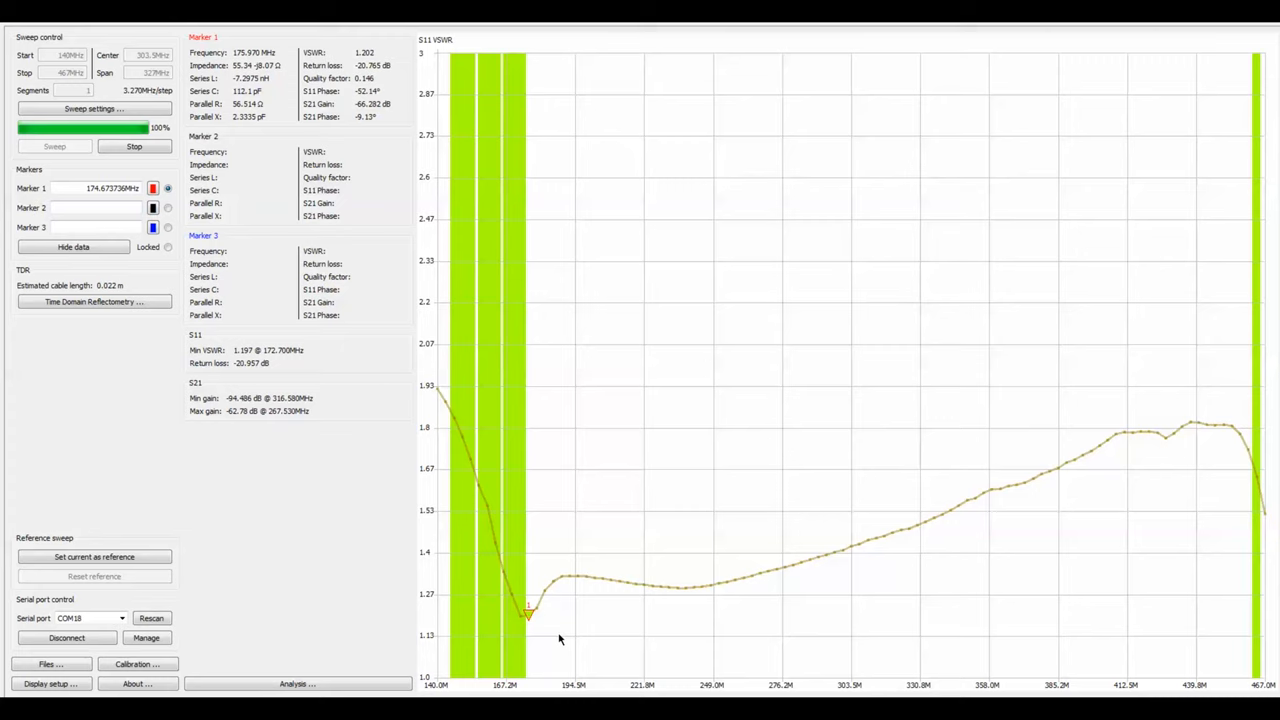
mouse_move(532, 618)
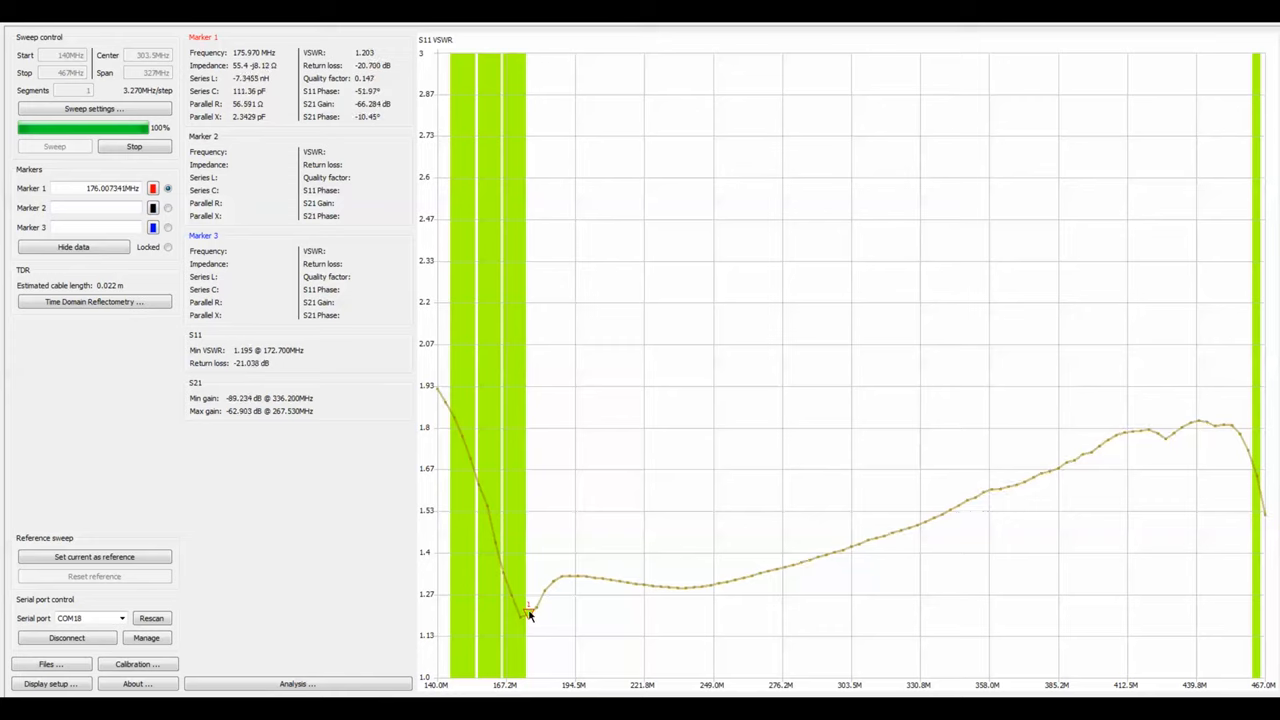
- Drag Marker 1 right to 463.73 MHz in the FRS band, reading VSWR 1.648
left_click_drag(530, 615, 1150, 430)
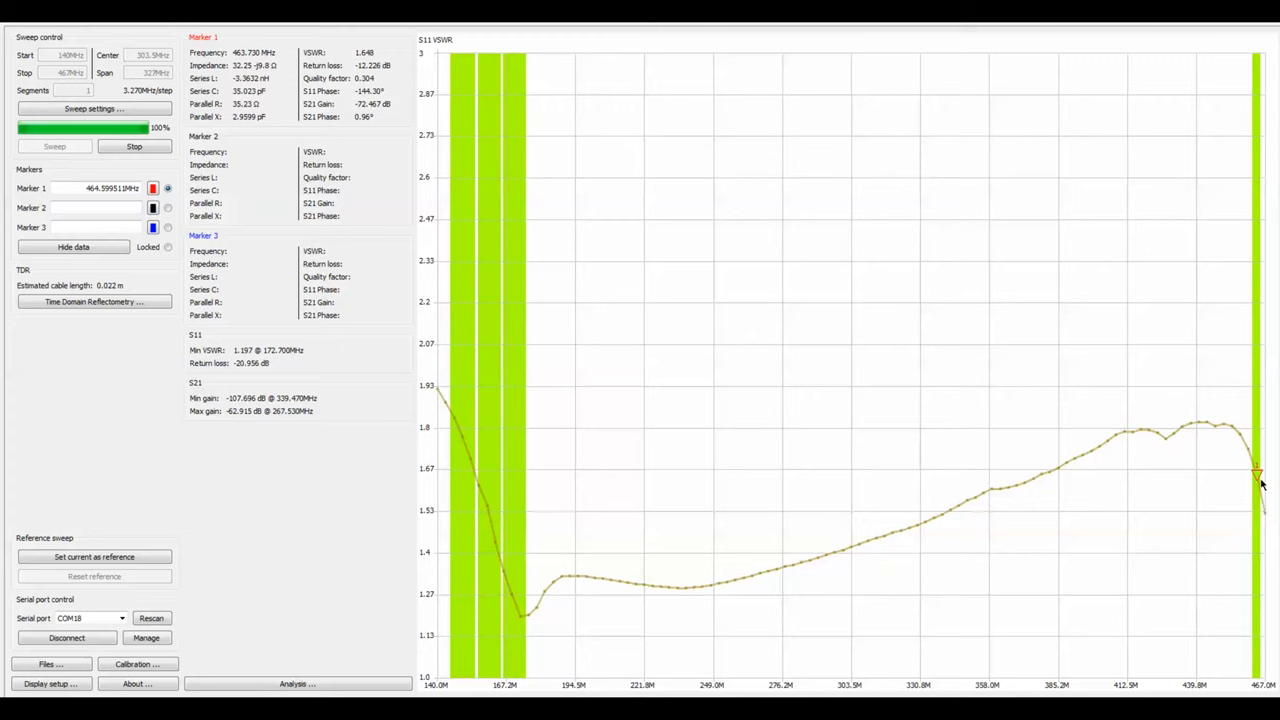
mouse_move(1255, 500)
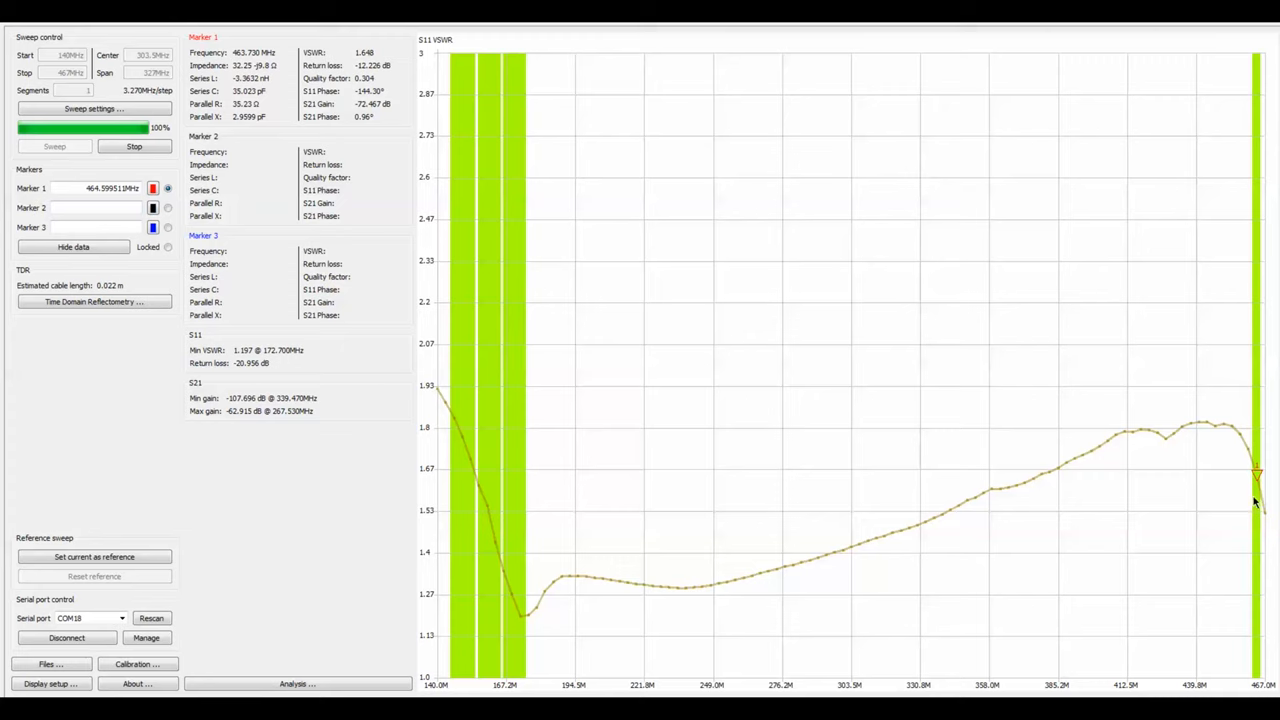